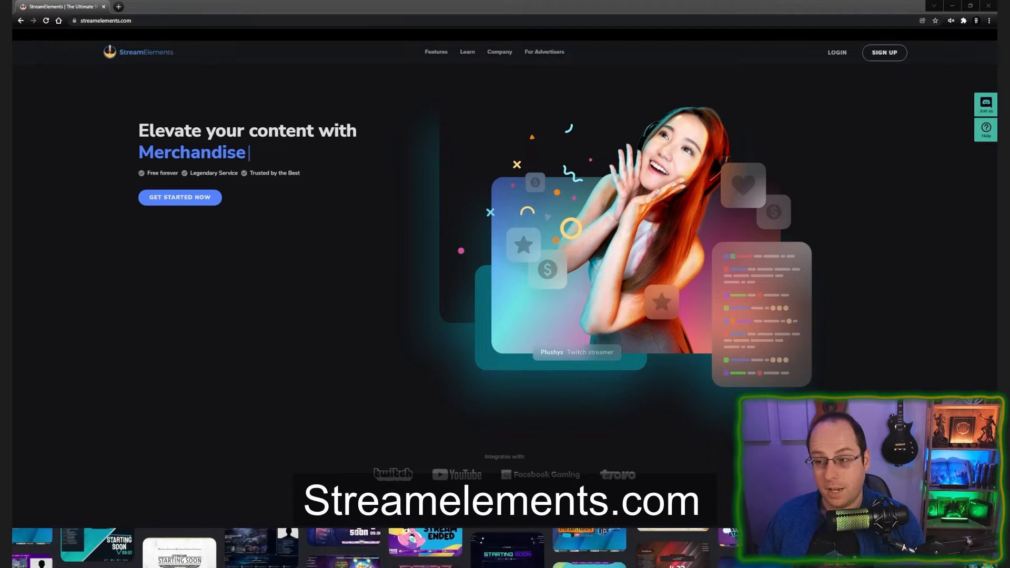
Log in from the StreamElements homepage to reach the account dashboard
{"action": "left_click", "coordinate": [837, 52]}
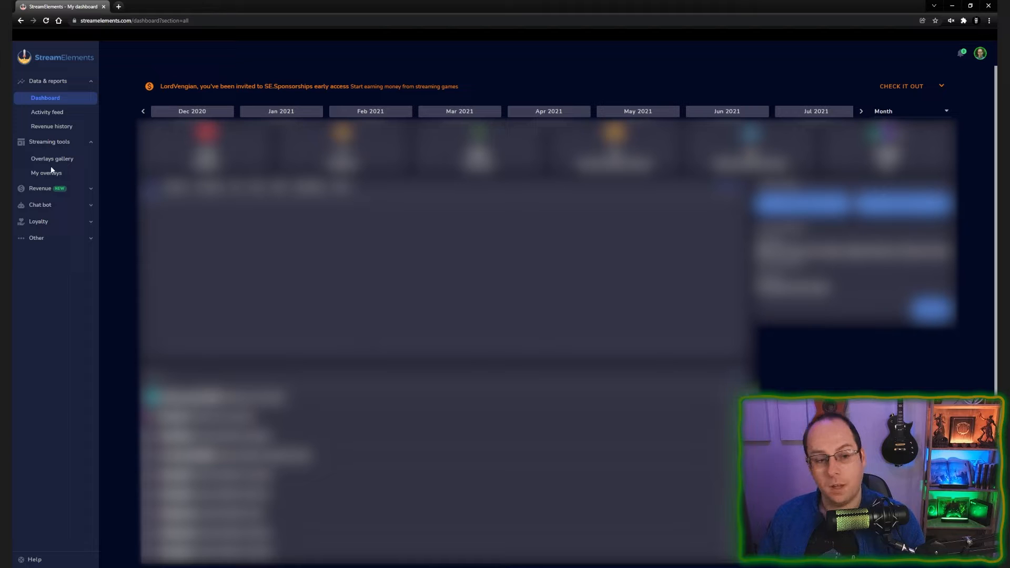
Browse the Overlays gallery, cycling featured themes and scrolling through all themes
{"action": "left_click", "coordinate": [52, 159]}
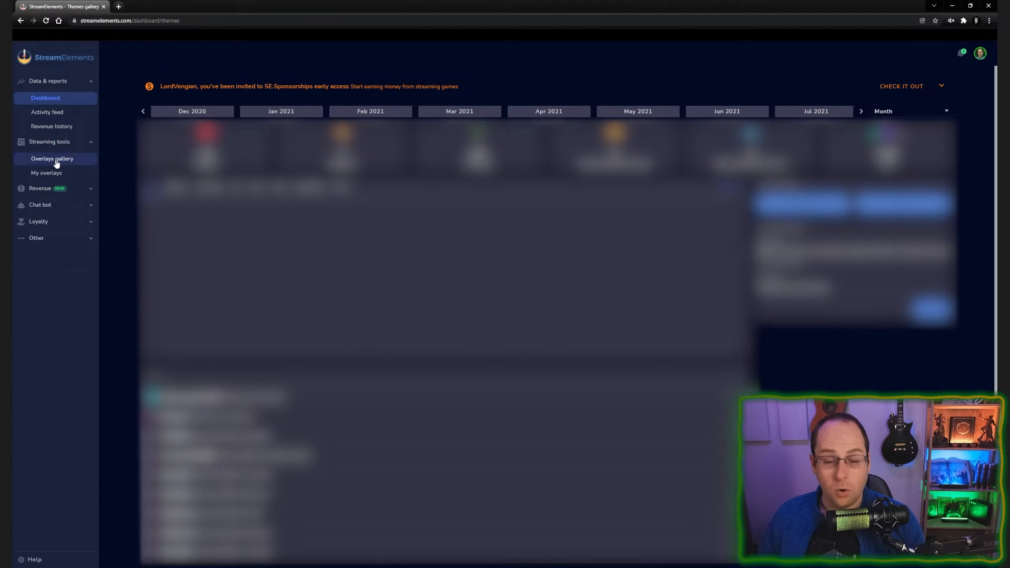
{"action": "left_click", "coordinate": [52, 159]}
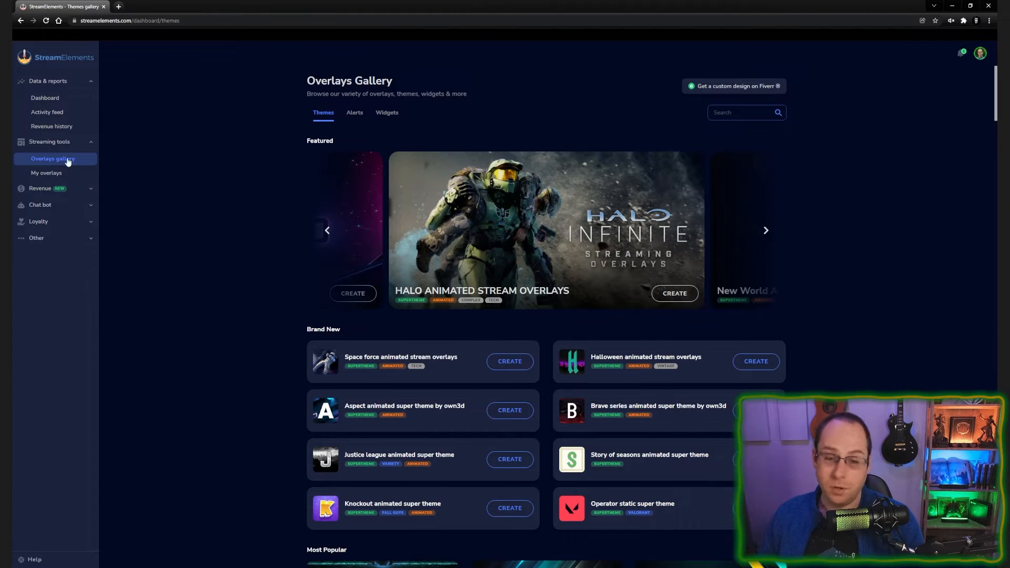
{"action": "mouse_move", "coordinate": [808, 248]}
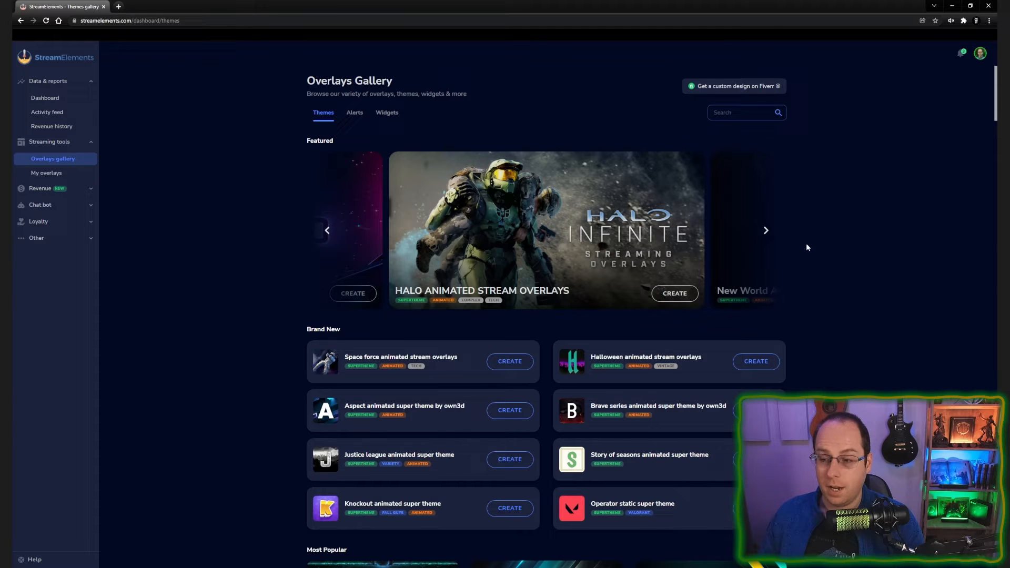
{"action": "left_click", "coordinate": [766, 231]}
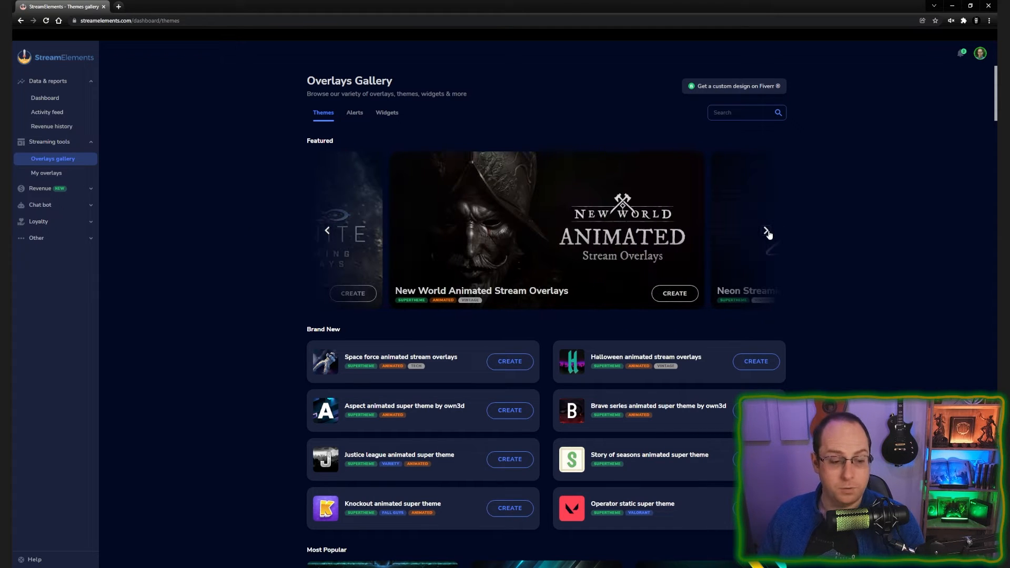
{"action": "left_click", "coordinate": [766, 230]}
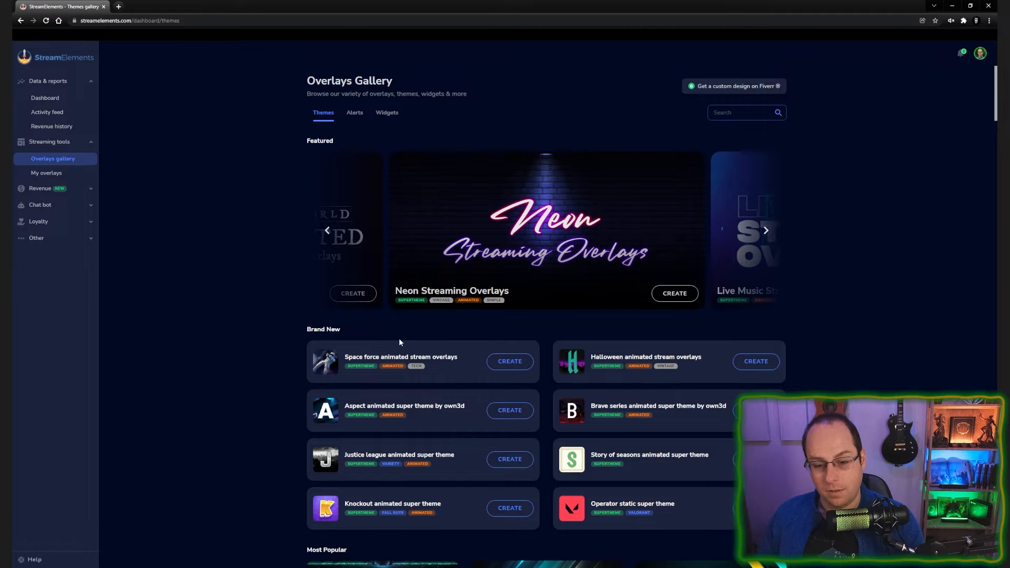
{"action": "scroll", "scroll_direction": "down", "scroll_amount": 3}
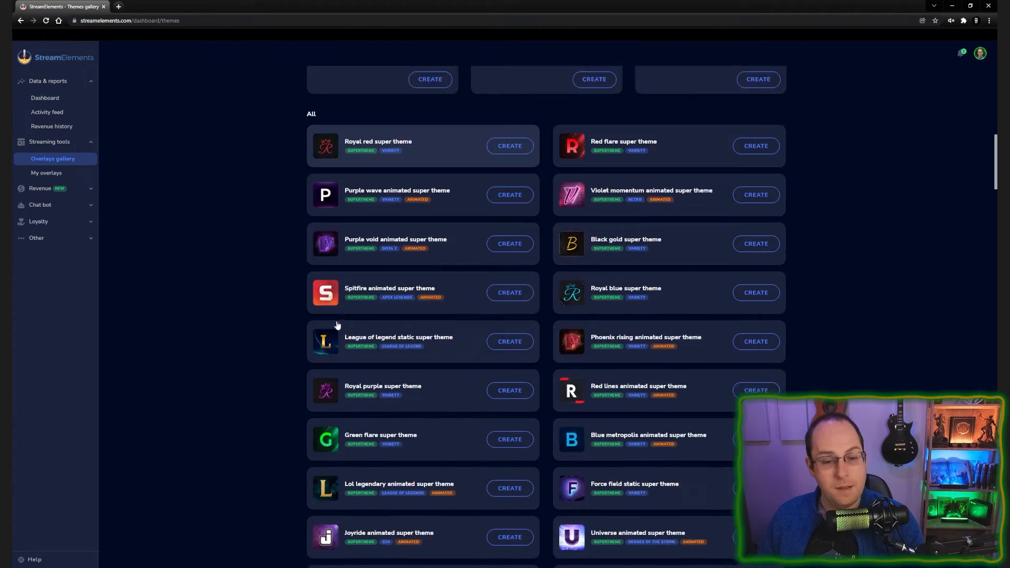
{"action": "scroll", "scroll_direction": "down", "scroll_amount": 3}
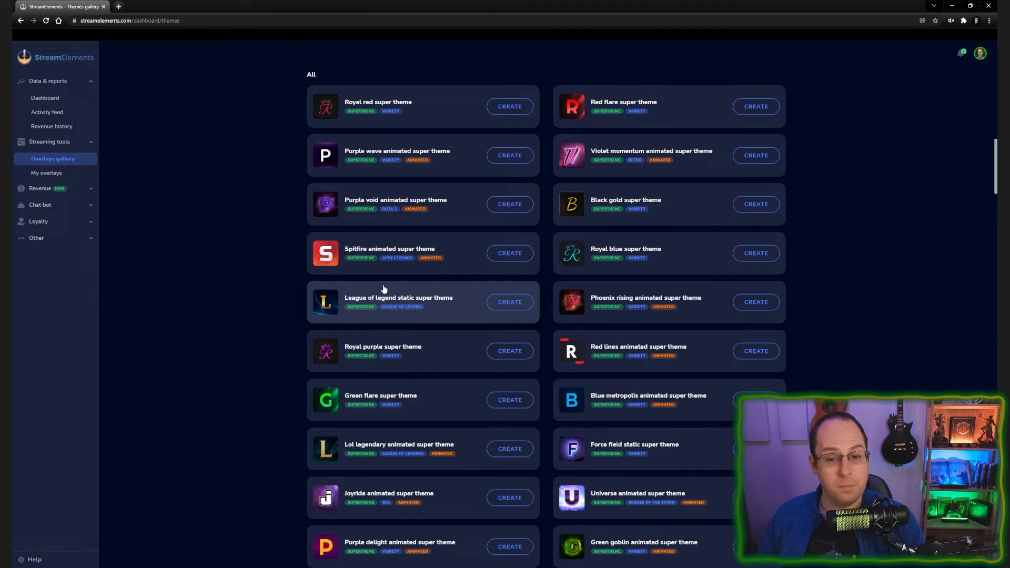
{"action": "scroll", "scroll_direction": "up", "scroll_amount": 3}
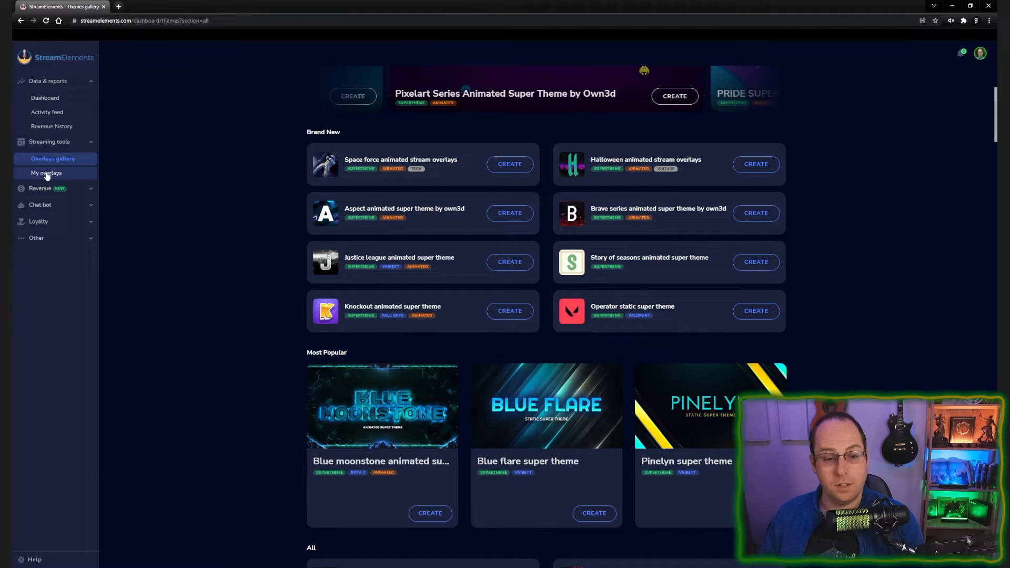
Start a new overlay from the My overlays list
{"action": "left_click", "coordinate": [48, 173]}
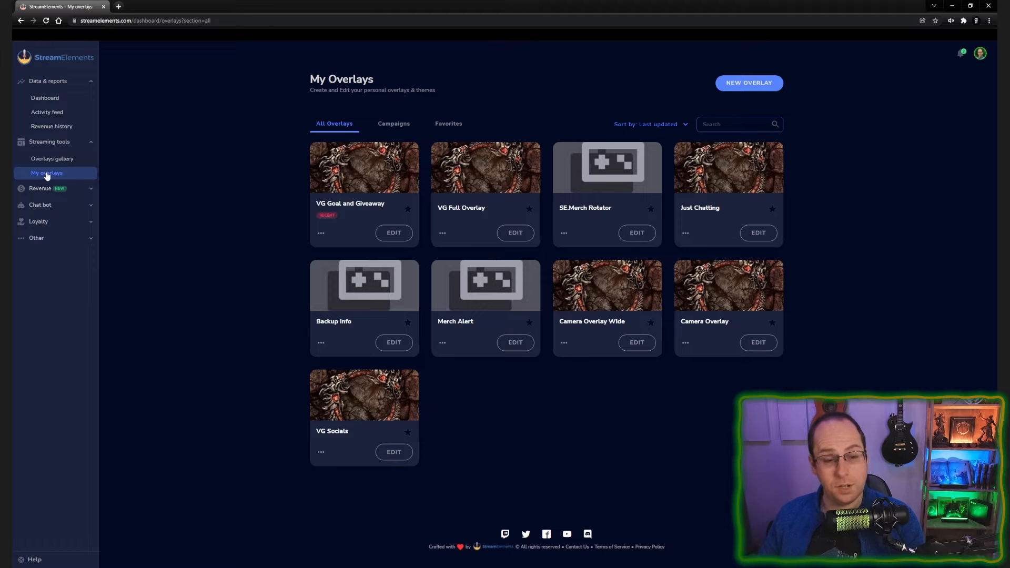
{"action": "mouse_move", "coordinate": [240, 263]}
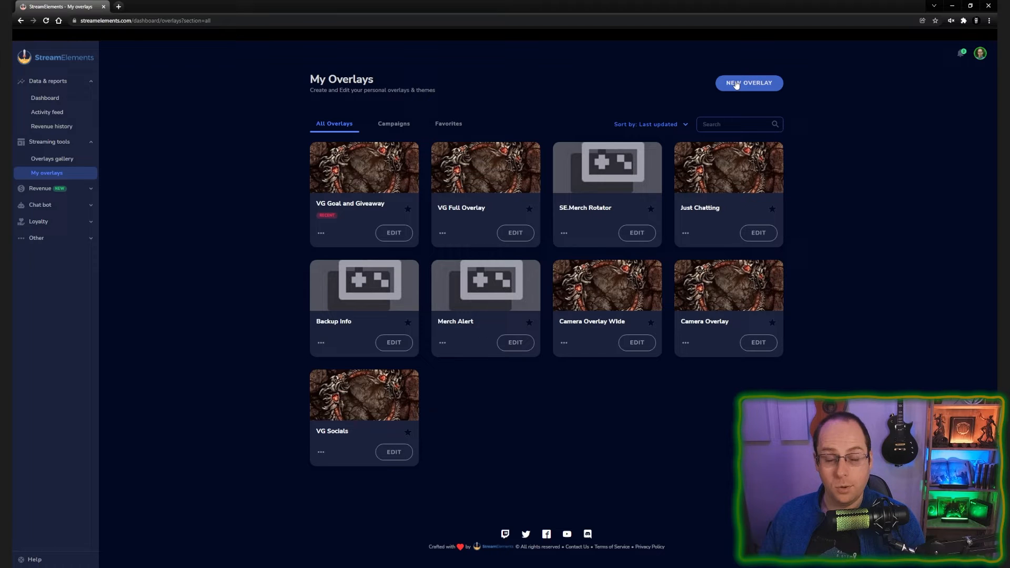
{"action": "left_click", "coordinate": [749, 82]}
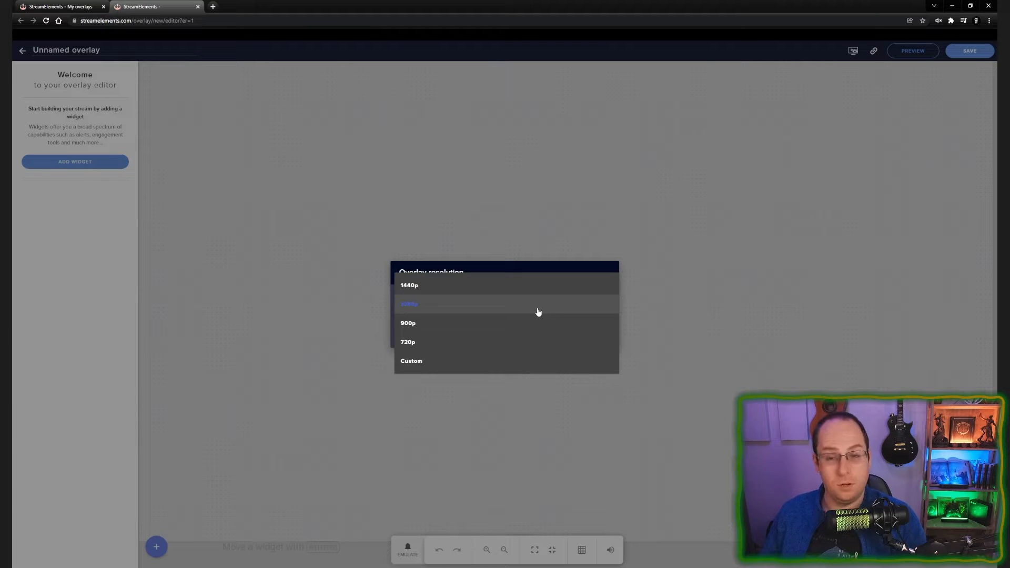
Create the new overlay at 1080p resolution
{"action": "left_click", "coordinate": [409, 303]}
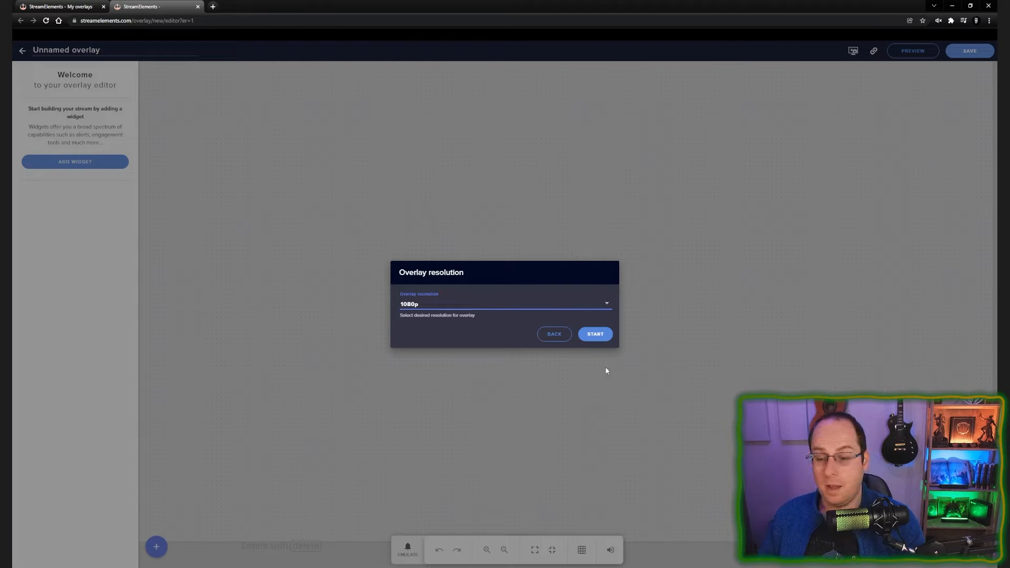
{"action": "left_click", "coordinate": [595, 334]}
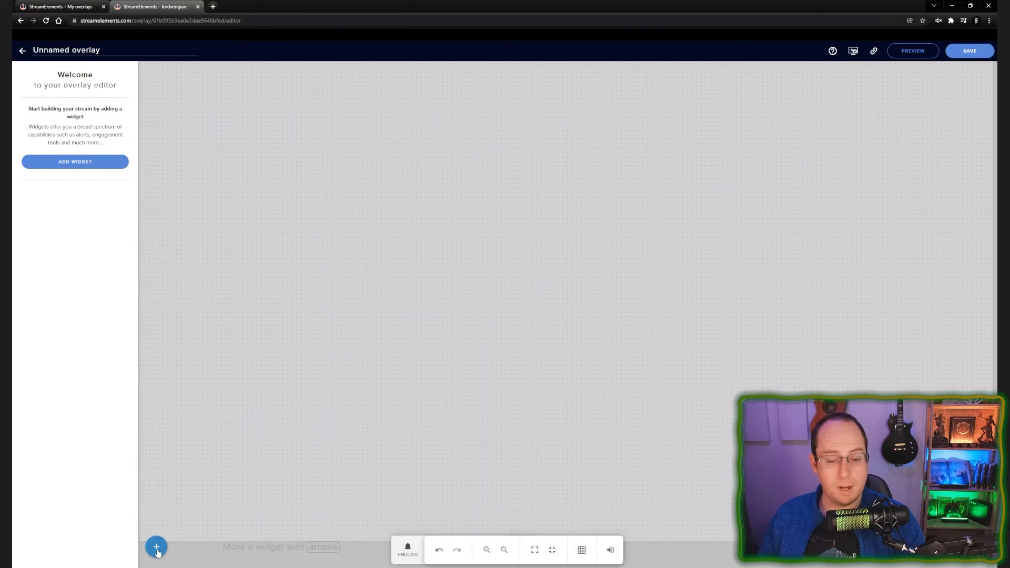
Add a Store redemptions alert widget from the Alerts widget menu
{"action": "left_click", "coordinate": [156, 547]}
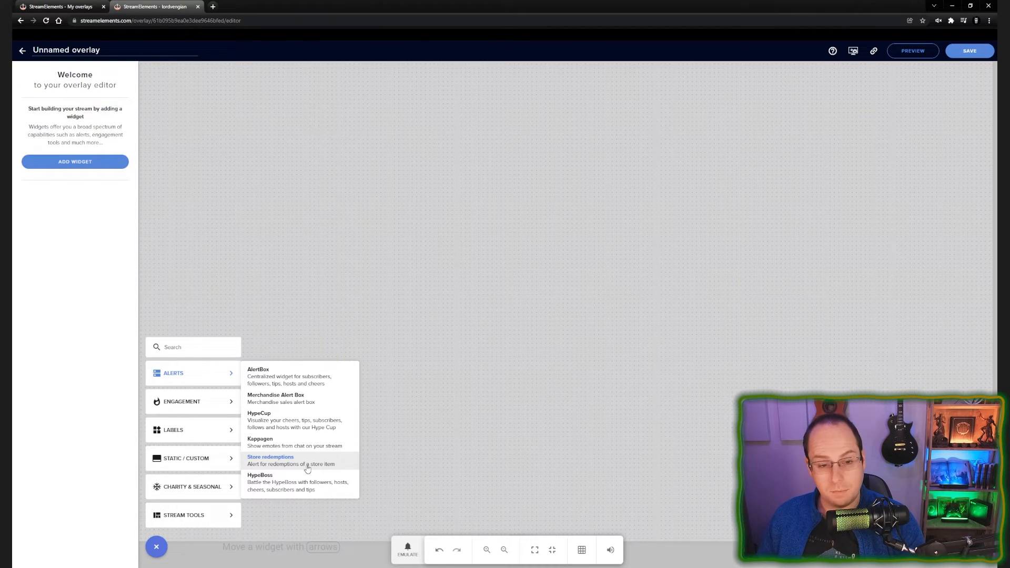
{"action": "left_click", "coordinate": [290, 461]}
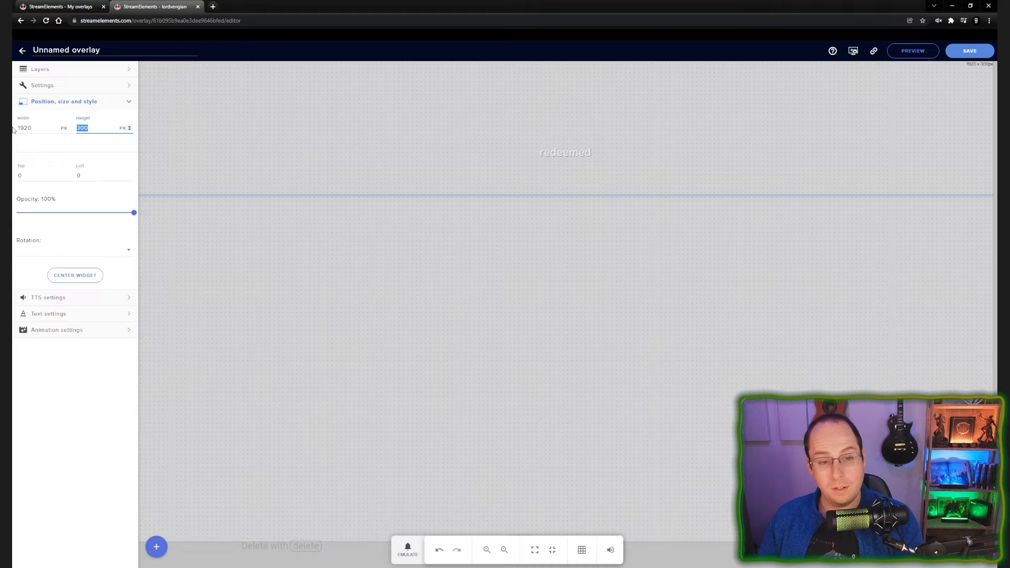
Set the alert widget height to 1080 and show its settings
{"action": "type", "text": "1080"}
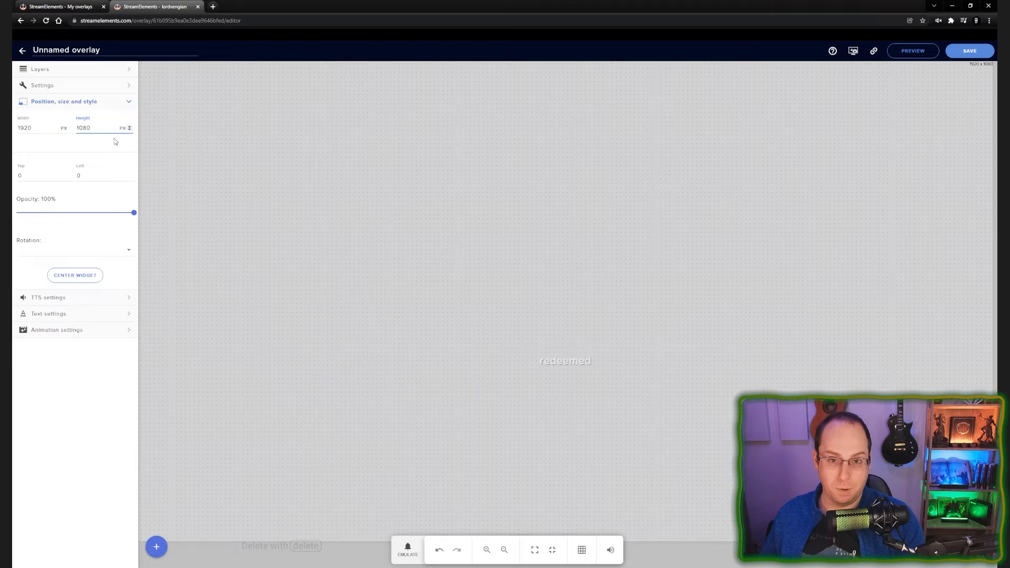
{"action": "left_click", "coordinate": [42, 86]}
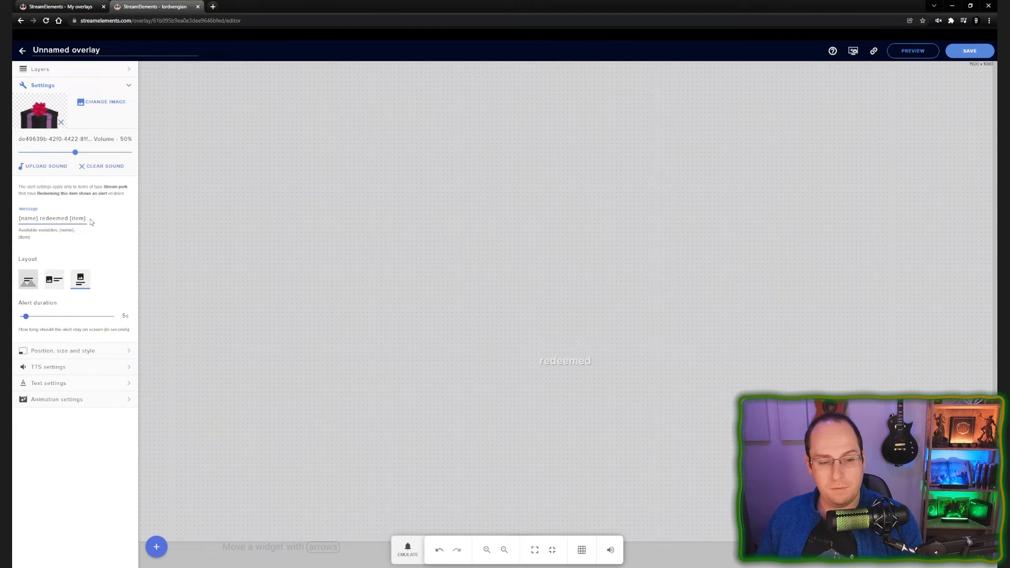
Select and clear the redemption alert's Message text
{"action": "triple_click", "coordinate": [53, 218]}
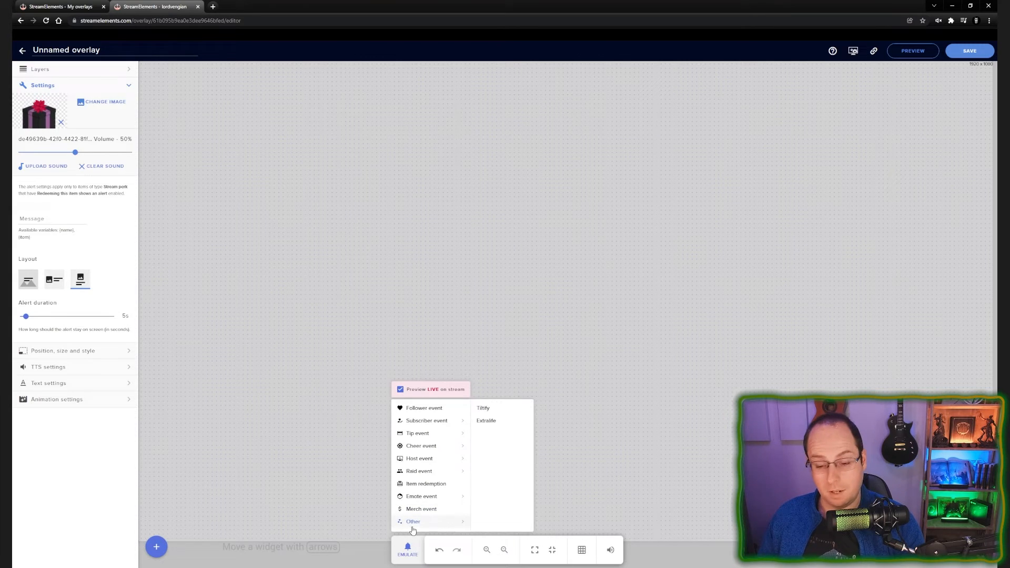
{"action": "mouse_move", "coordinate": [426, 484]}
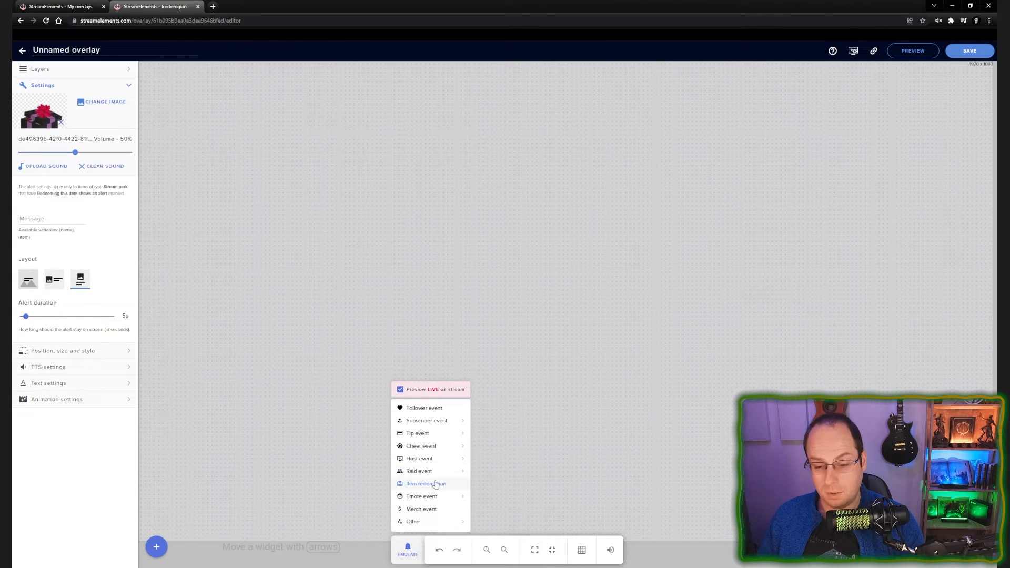
Emulate an Item redemption to preview the gift-box alert on the canvas
{"action": "left_click", "coordinate": [425, 484]}
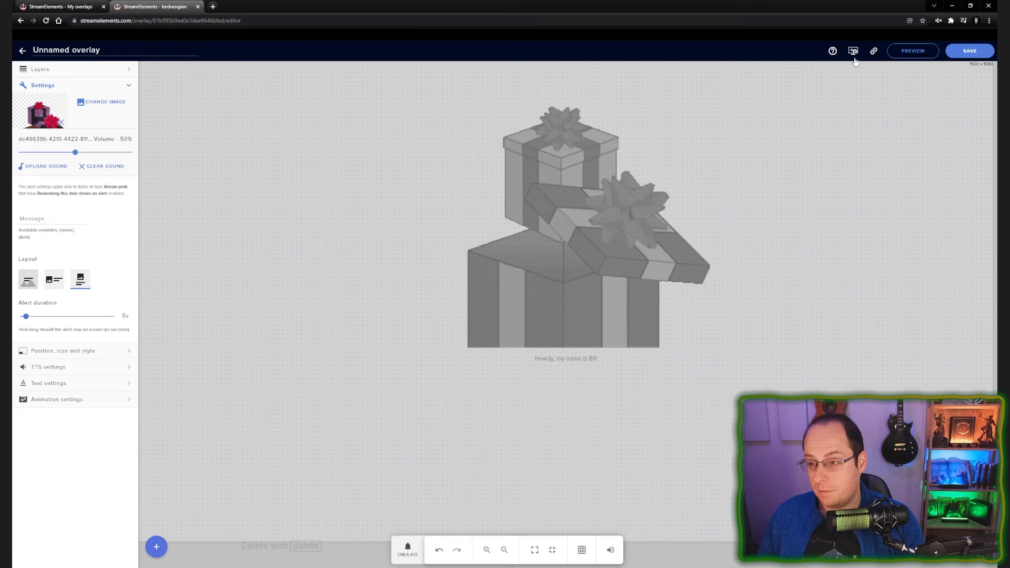
{"action": "mouse_move", "coordinate": [873, 51]}
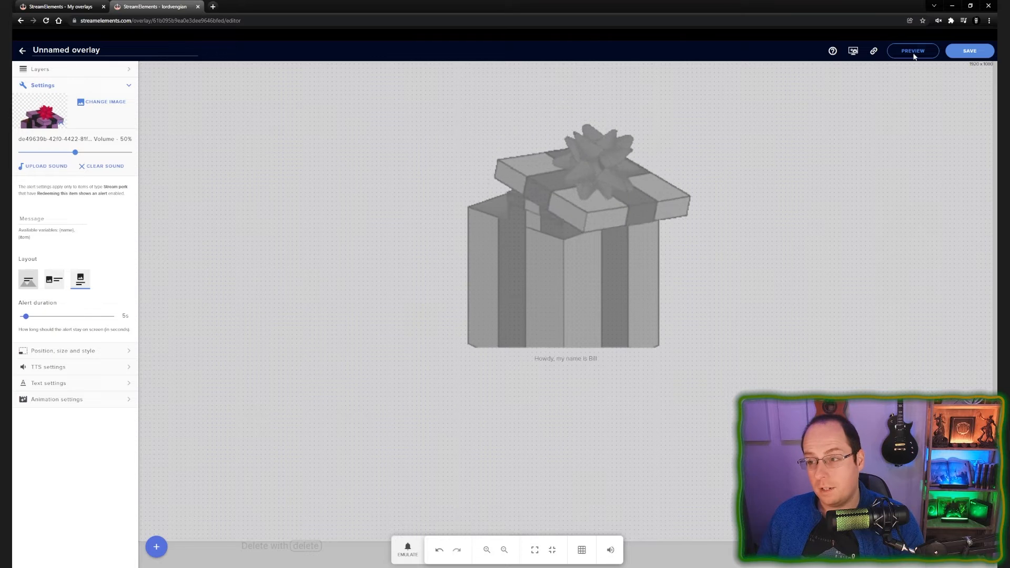
Save the overlay as Effects Overlay, then start a new Stream store item
{"action": "left_click", "coordinate": [969, 50]}
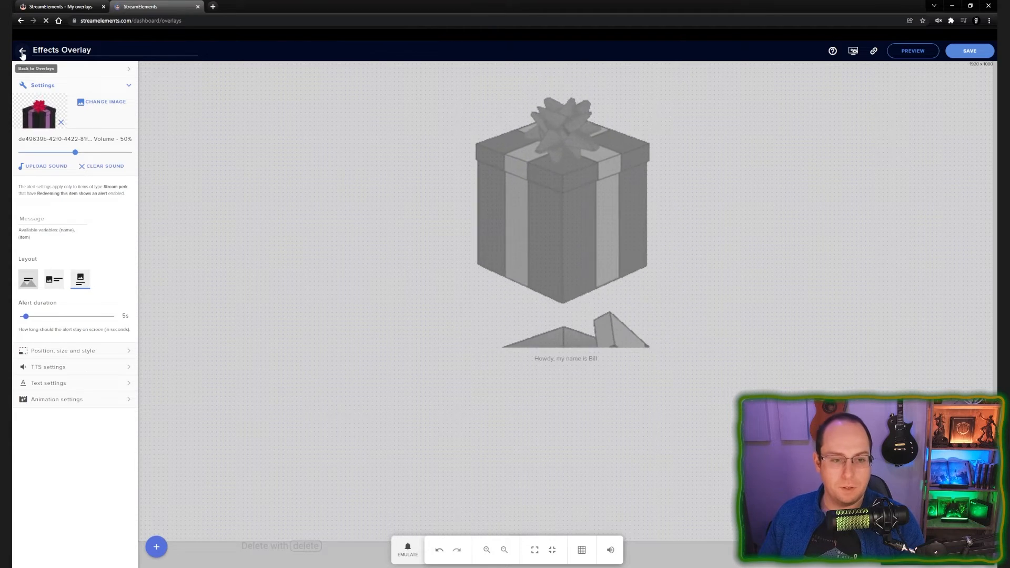
{"action": "left_click", "coordinate": [21, 49]}
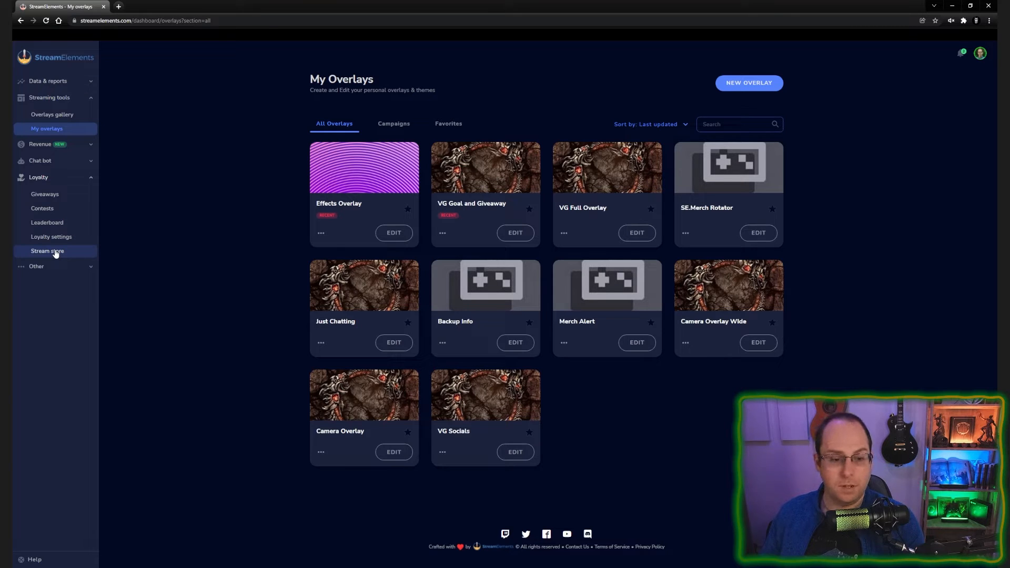
{"action": "left_click", "coordinate": [47, 251]}
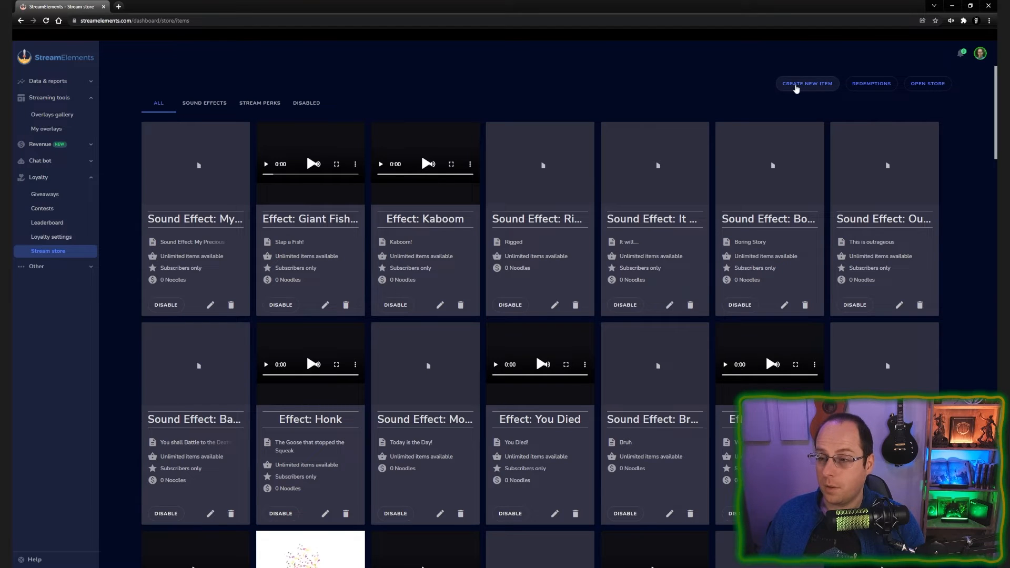
{"action": "left_click", "coordinate": [807, 83]}
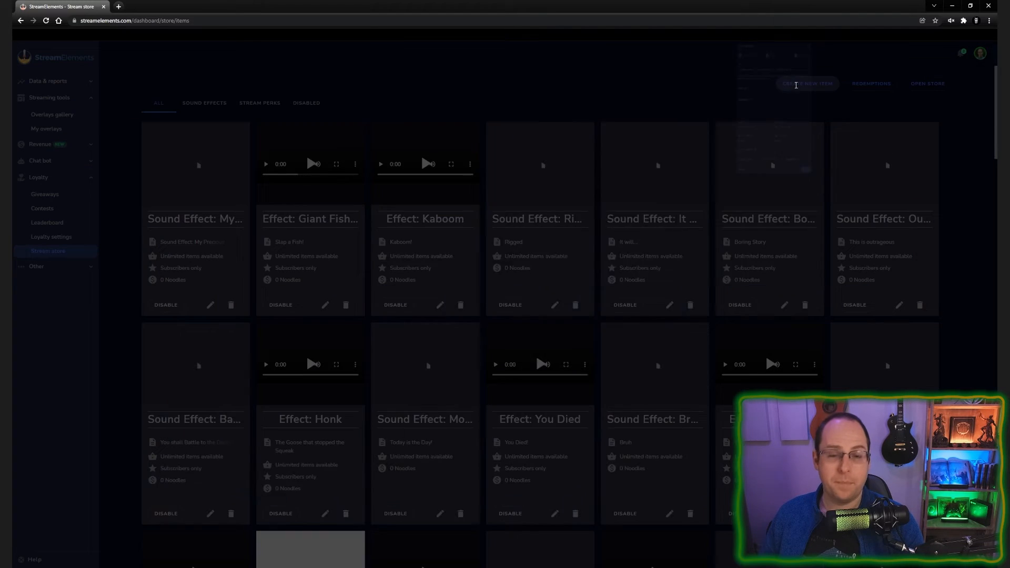
Keep Stream perks as the item type and empty the Item name field
{"action": "left_click", "coordinate": [807, 83]}
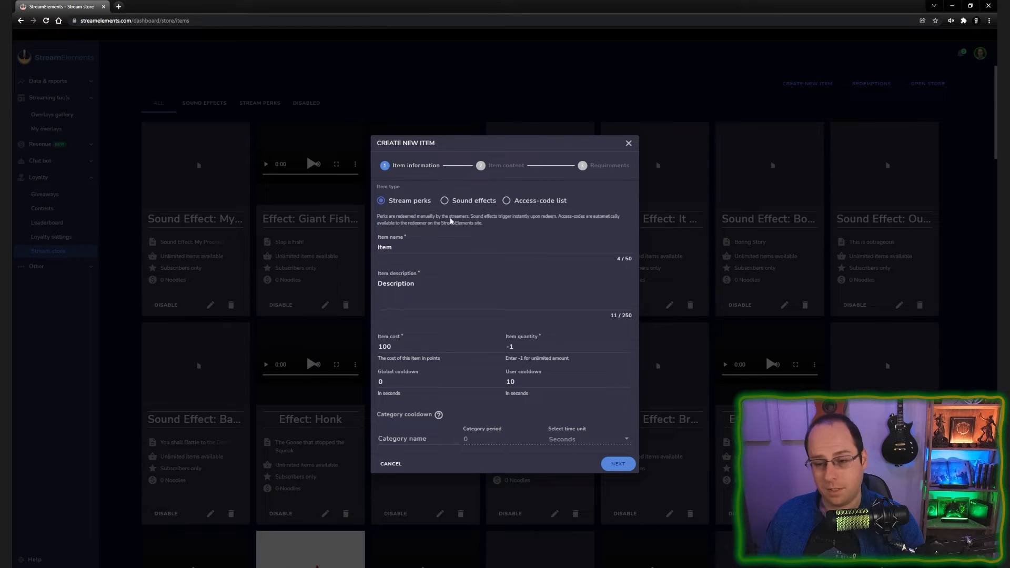
{"action": "mouse_move", "coordinate": [506, 224]}
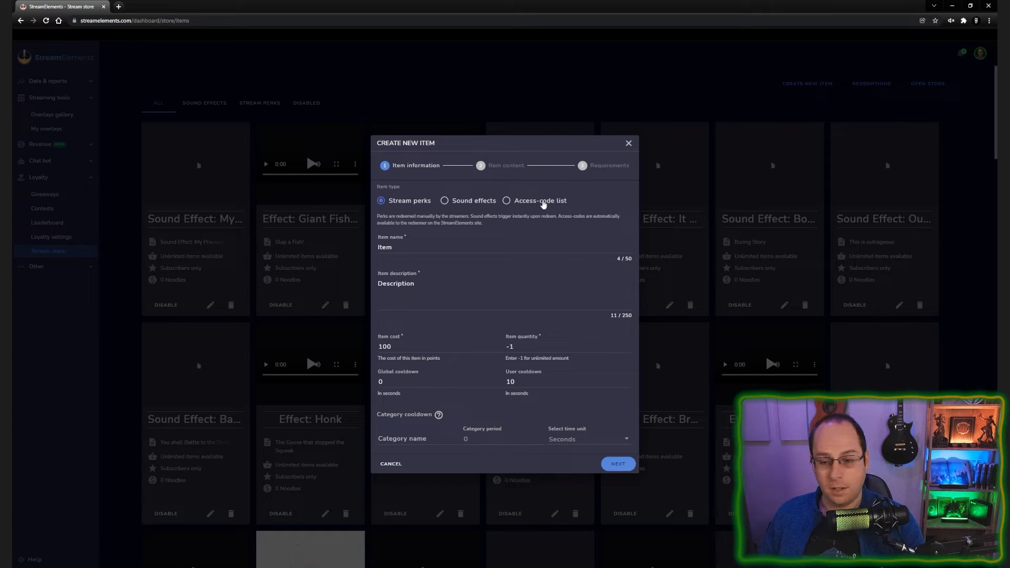
{"action": "mouse_move", "coordinate": [537, 227]}
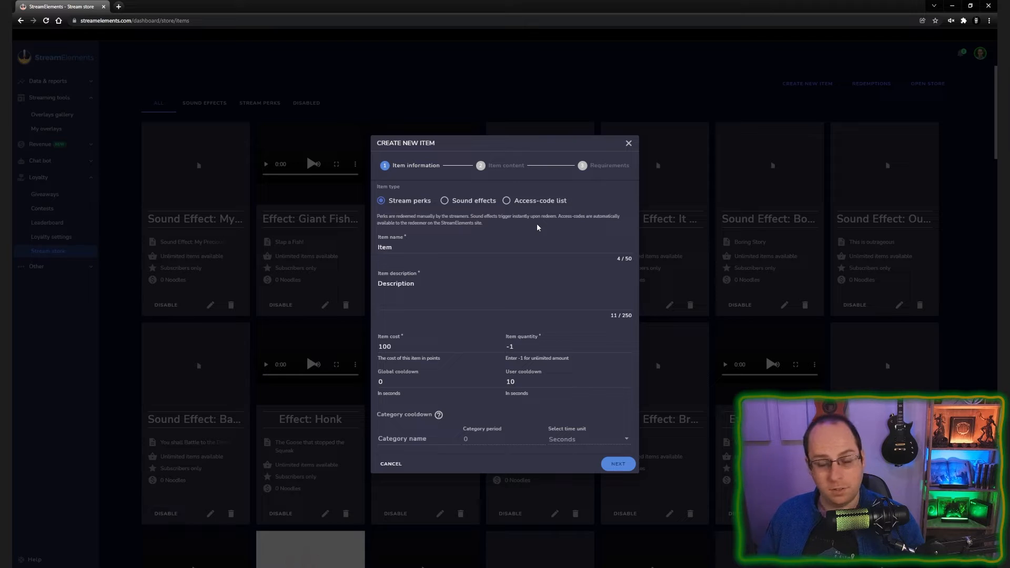
{"action": "mouse_move", "coordinate": [402, 213]}
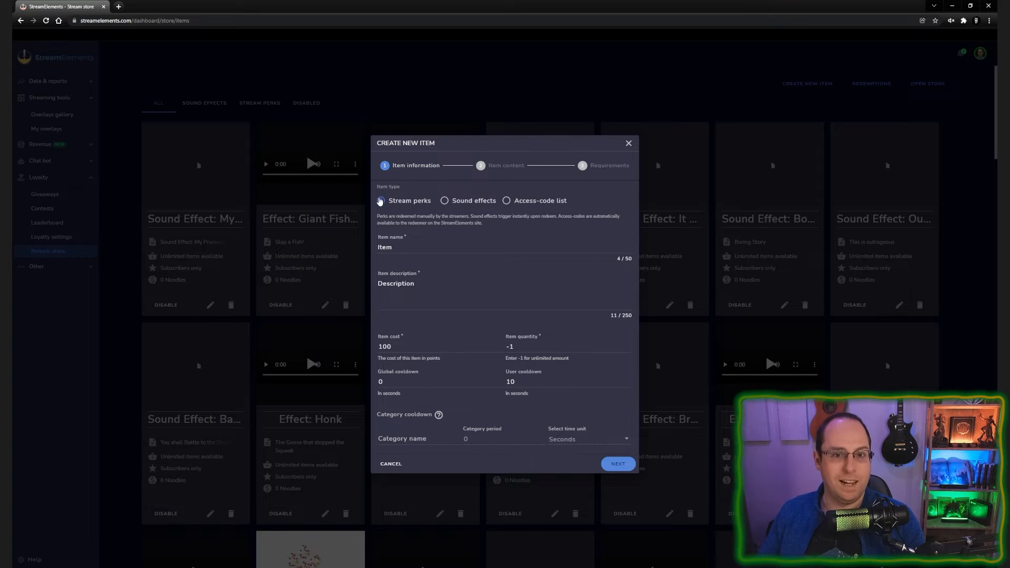
{"action": "left_click", "coordinate": [380, 200]}
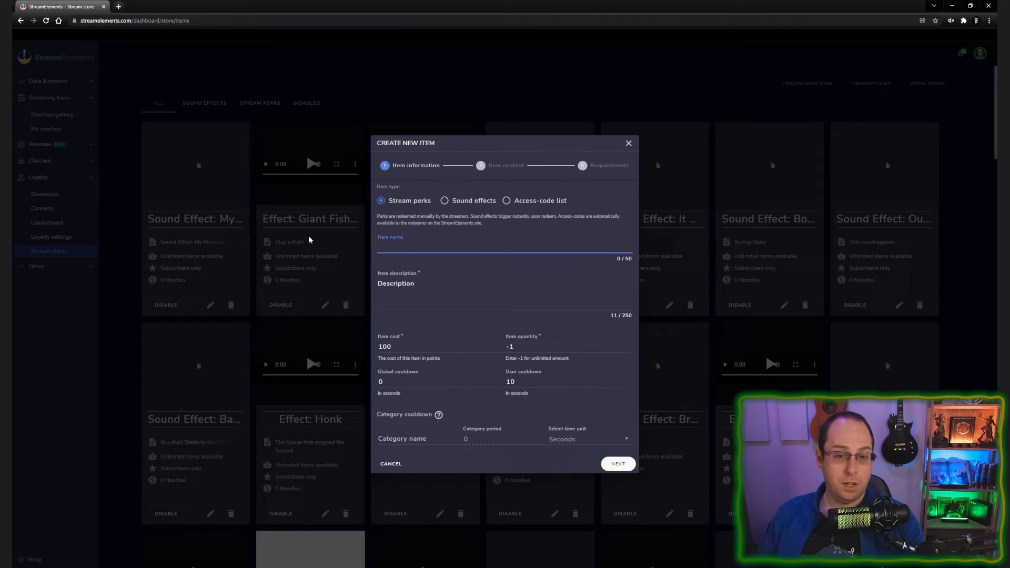
Name the item 'Effects : Slap', describe it 'Slap the streamer', with cost and cooldowns 0
{"action": "type", "text": "Effects : Slap"}
{"action": "left_click", "coordinate": [505, 290]}
{"action": "type", "text": "Slap the streamer"}
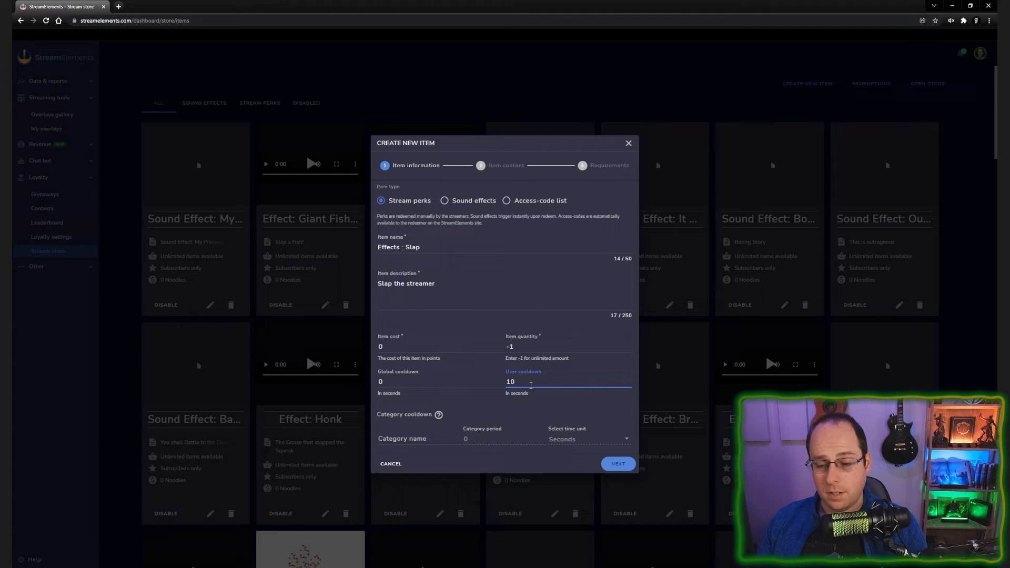
{"action": "type", "text": "0"}
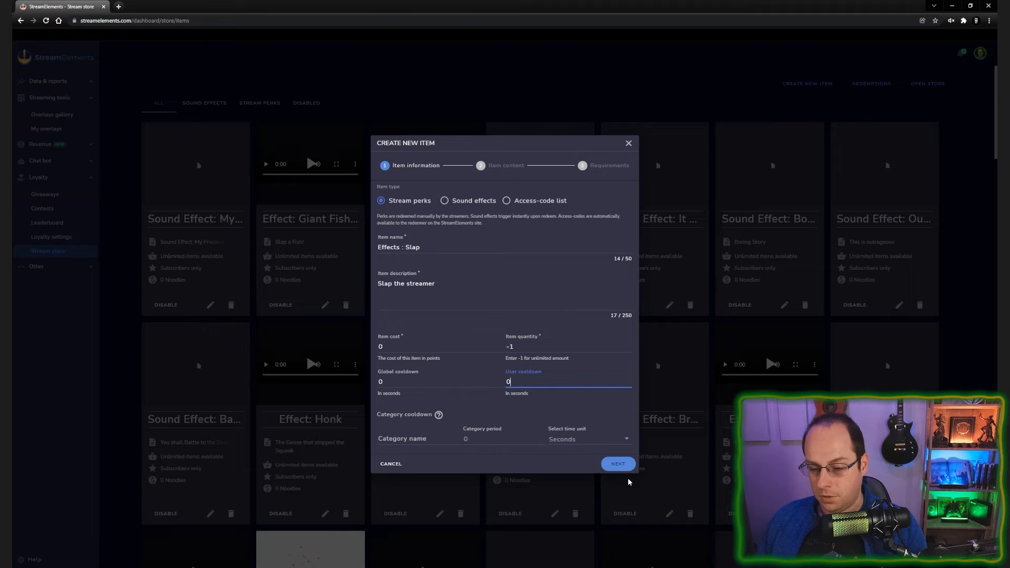
On the content step, disable chat redemption confirmations and make the item subscriber only
{"action": "left_click", "coordinate": [618, 464]}
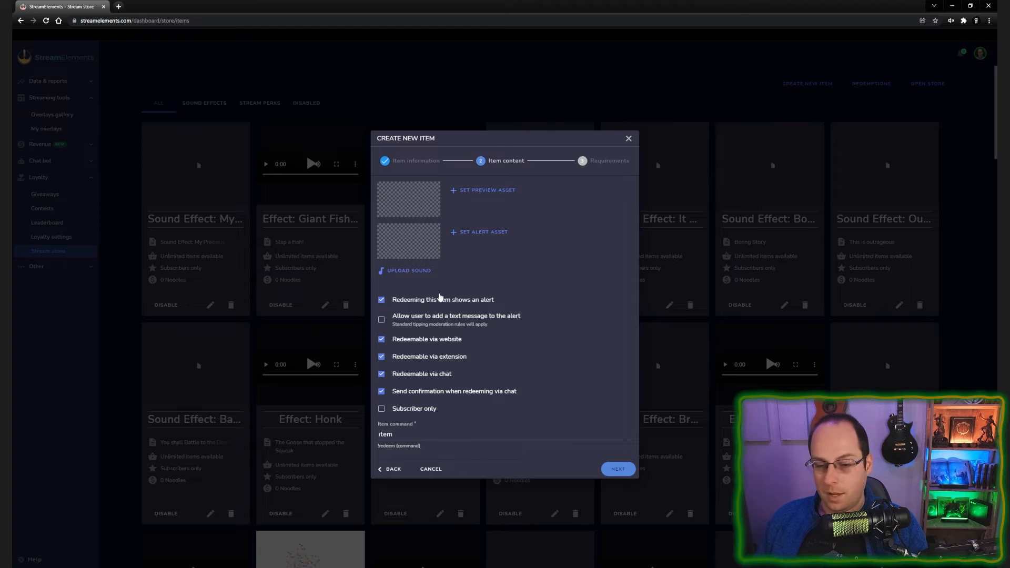
{"action": "mouse_move", "coordinate": [414, 308]}
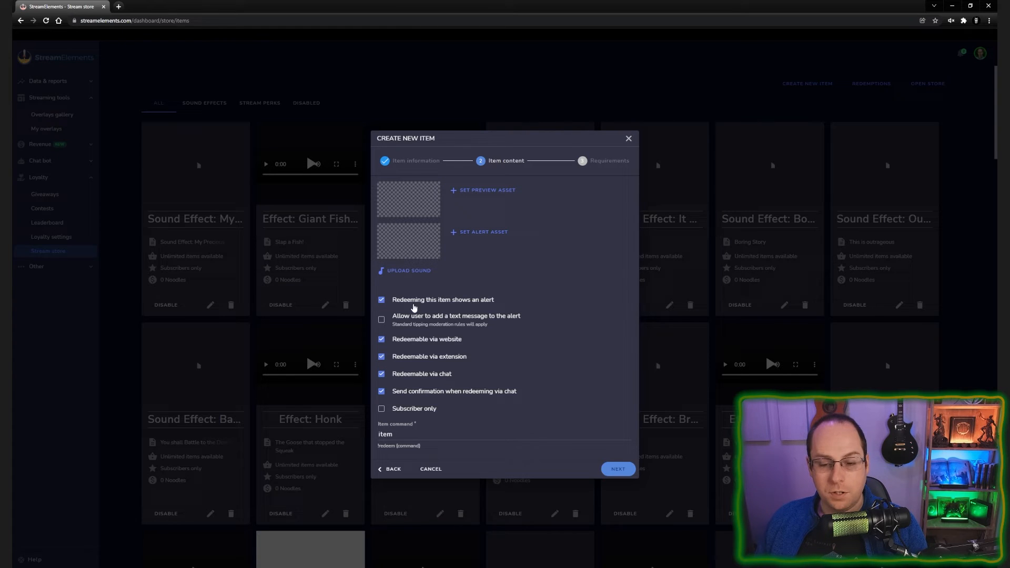
{"action": "mouse_move", "coordinate": [424, 397]}
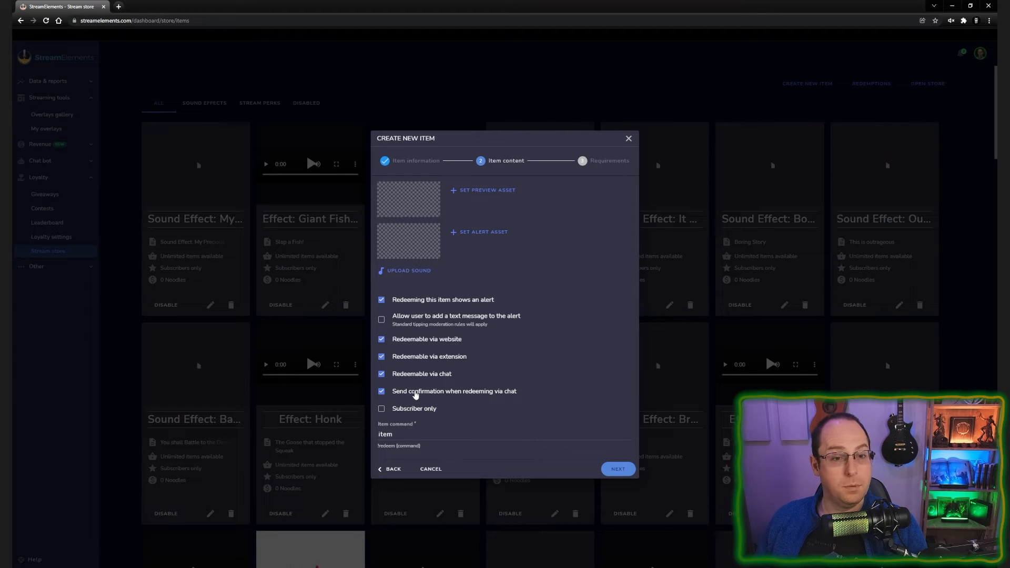
{"action": "left_click", "coordinate": [381, 392]}
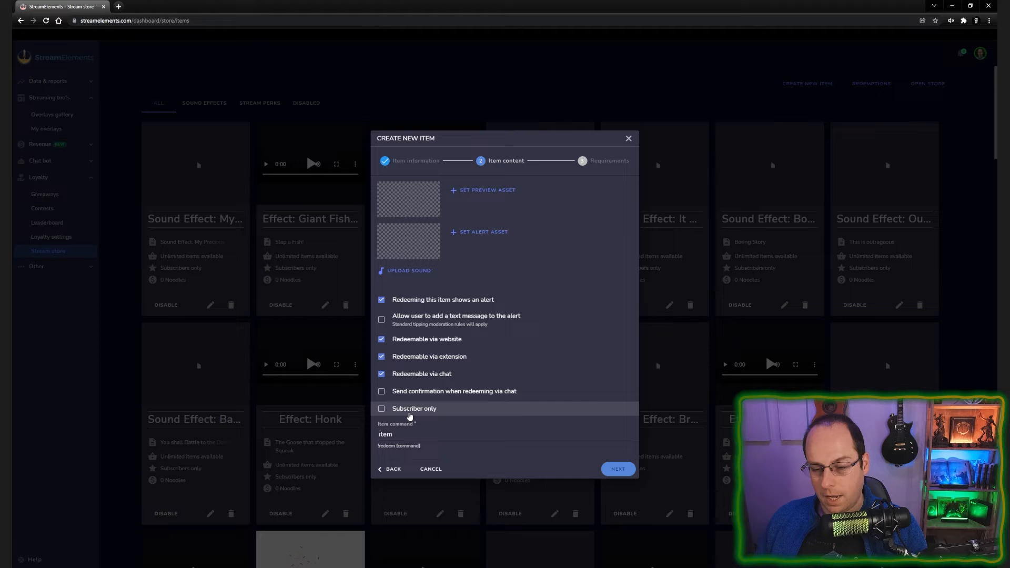
{"action": "left_click", "coordinate": [381, 409]}
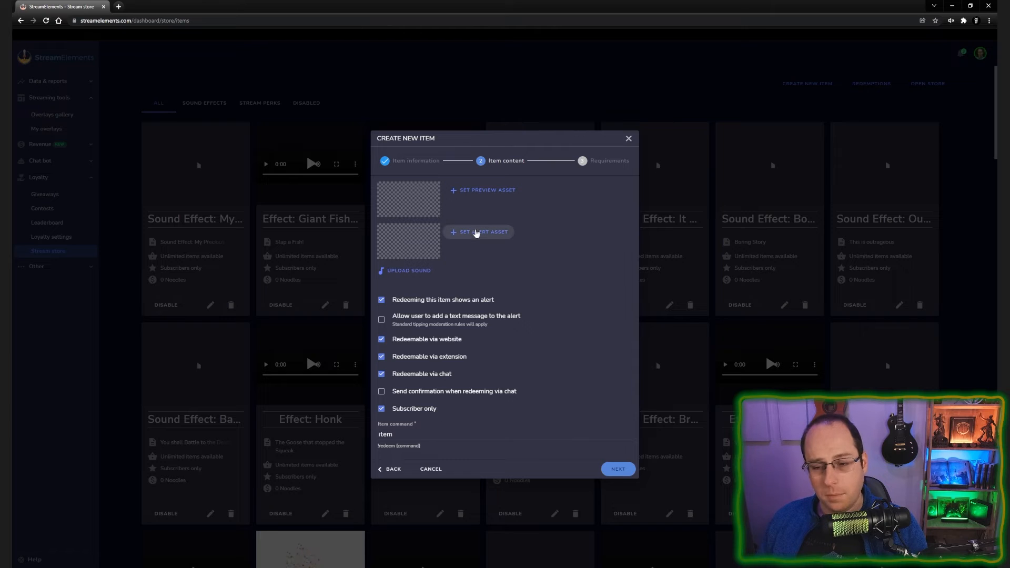
Submit a slap video from the media library's Videos tab as the alert asset
{"action": "left_click", "coordinate": [478, 232]}
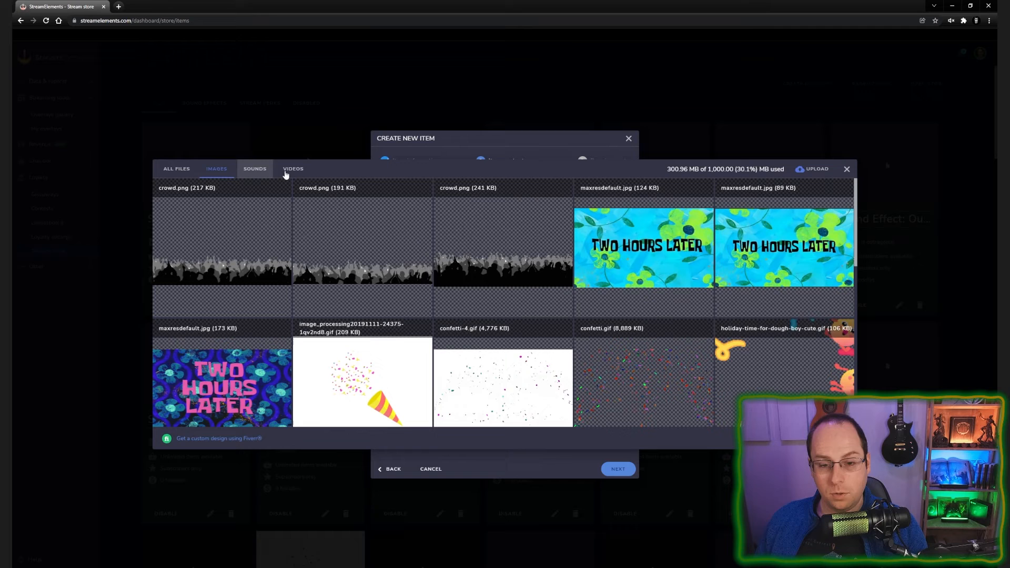
{"action": "left_click", "coordinate": [292, 168]}
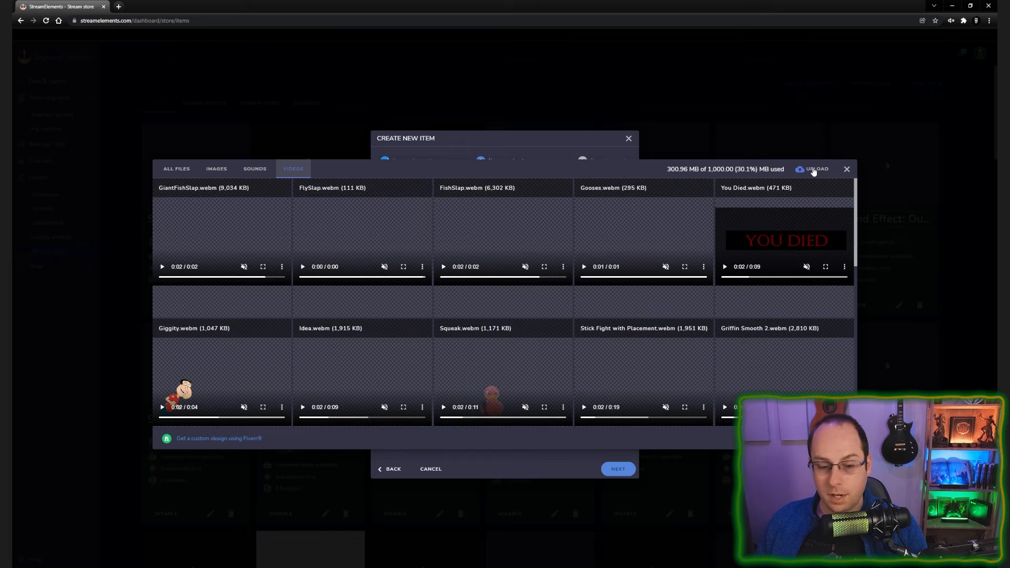
{"action": "left_click", "coordinate": [811, 169]}
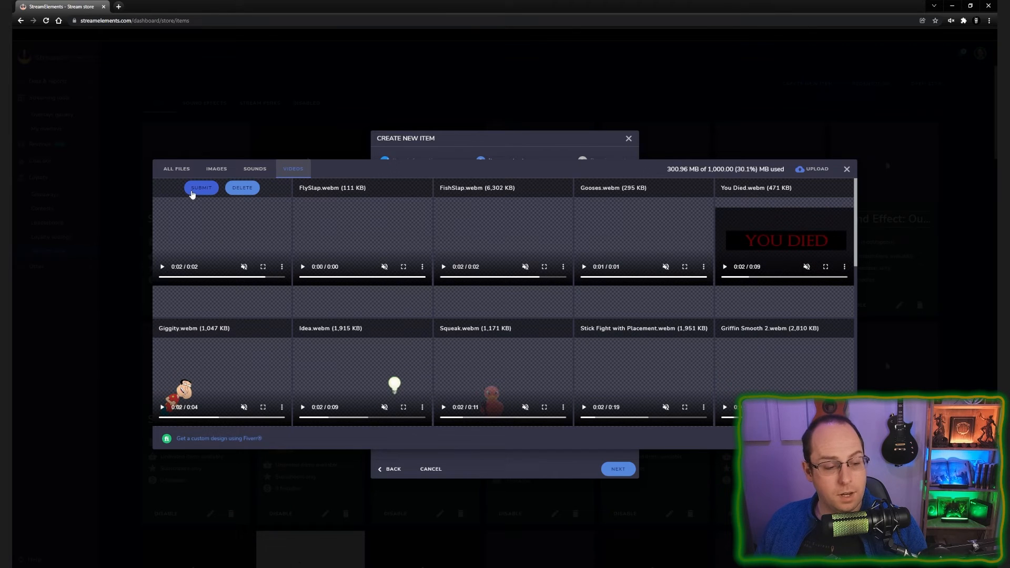
{"action": "mouse_move", "coordinate": [685, 179]}
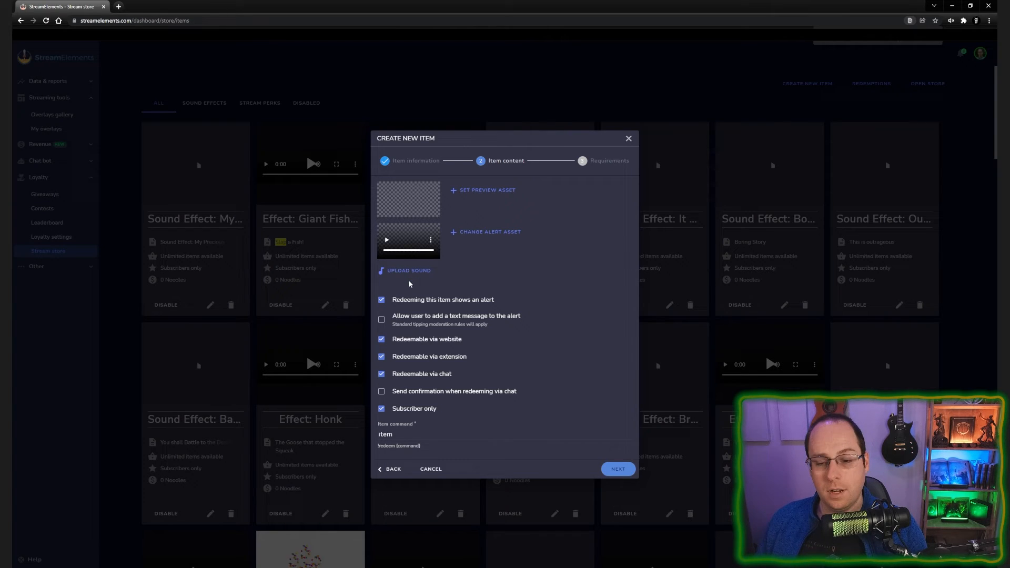
Set the item's sound to the silent 'Empty NO SOUND.mp3' from the Sounds library
{"action": "left_click", "coordinate": [405, 271]}
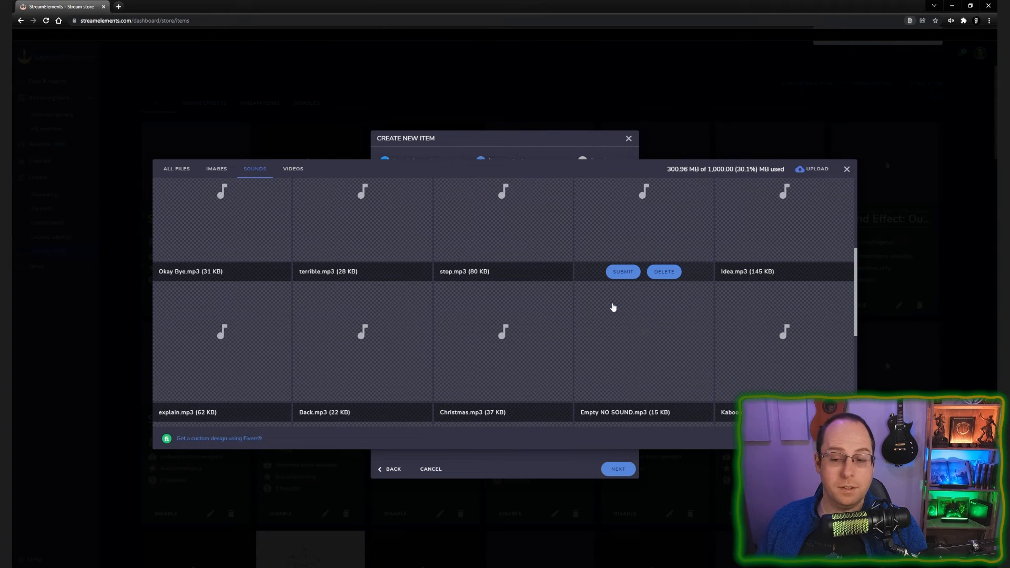
{"action": "scroll", "scroll_direction": "down", "scroll_amount": 3}
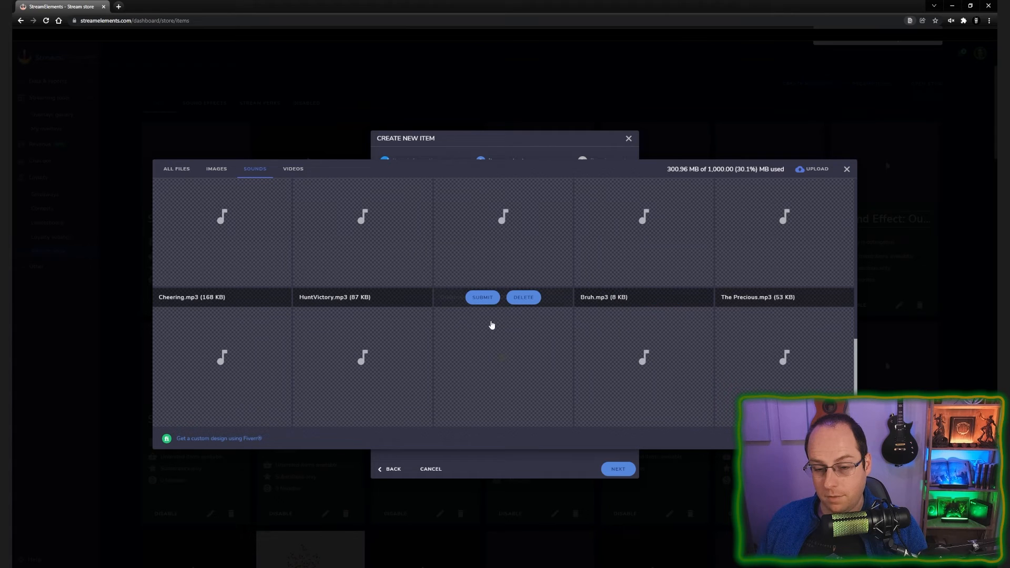
{"action": "scroll", "scroll_direction": "down", "scroll_amount": 3}
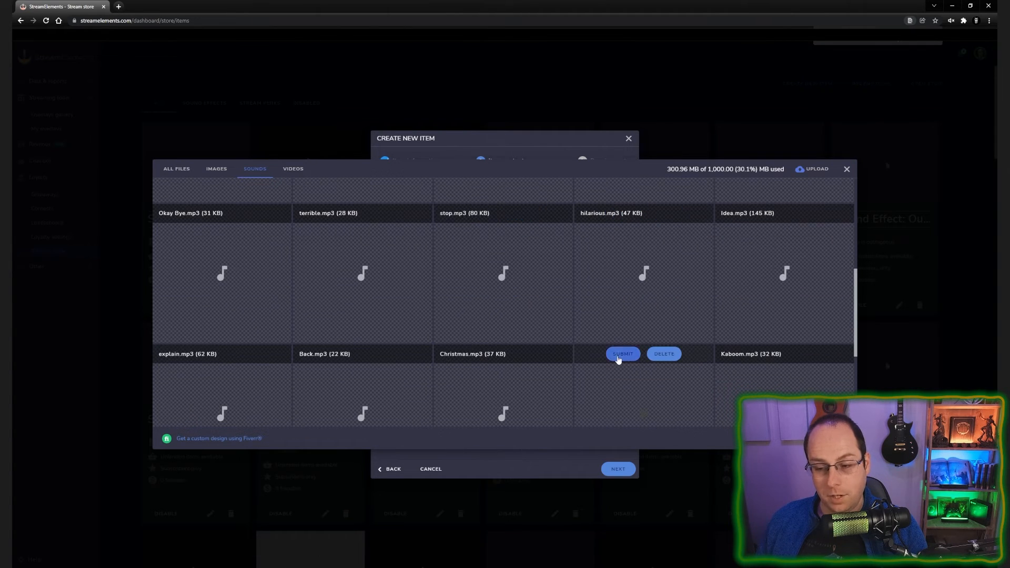
{"action": "left_click", "coordinate": [623, 354]}
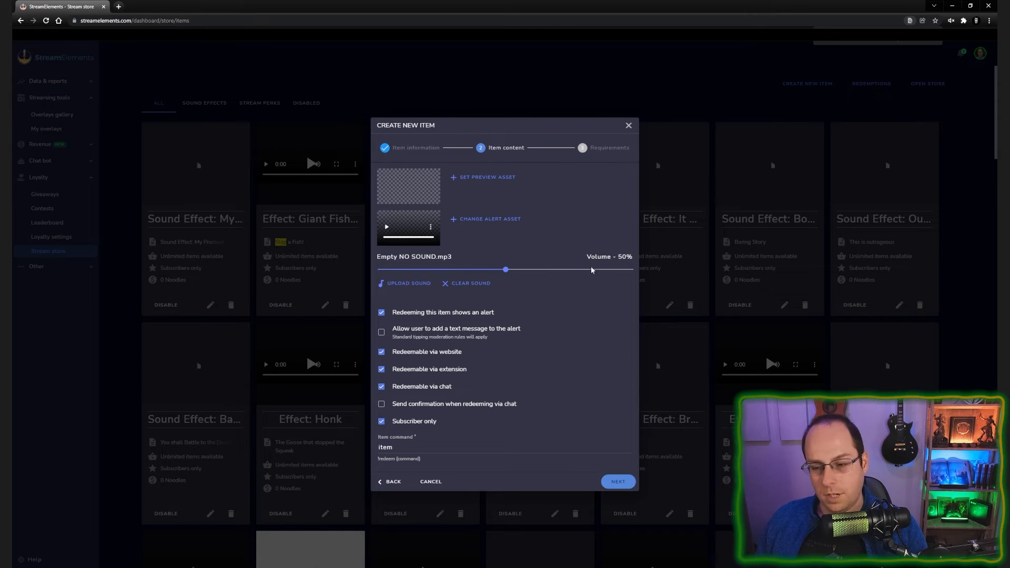
{"action": "mouse_move", "coordinate": [599, 291]}
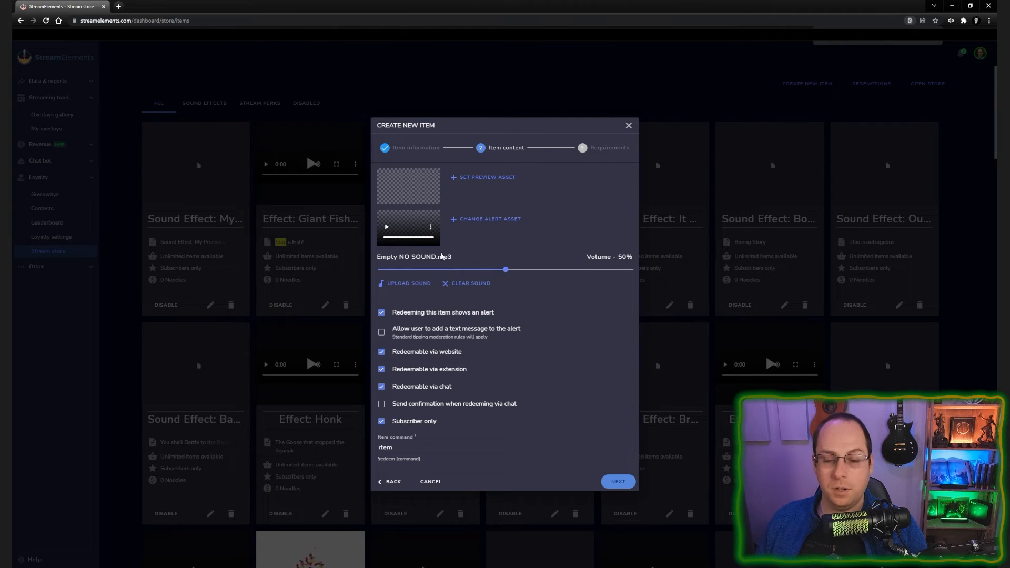
{"action": "mouse_move", "coordinate": [554, 320]}
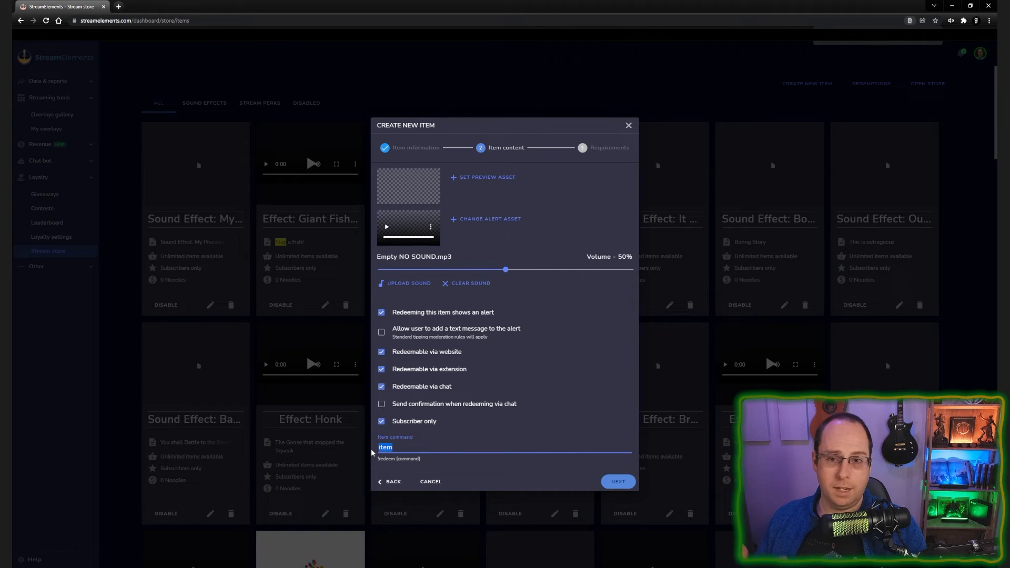
Enter 'slap' as the item command and continue to Requirements
{"action": "type", "text": "slap"}
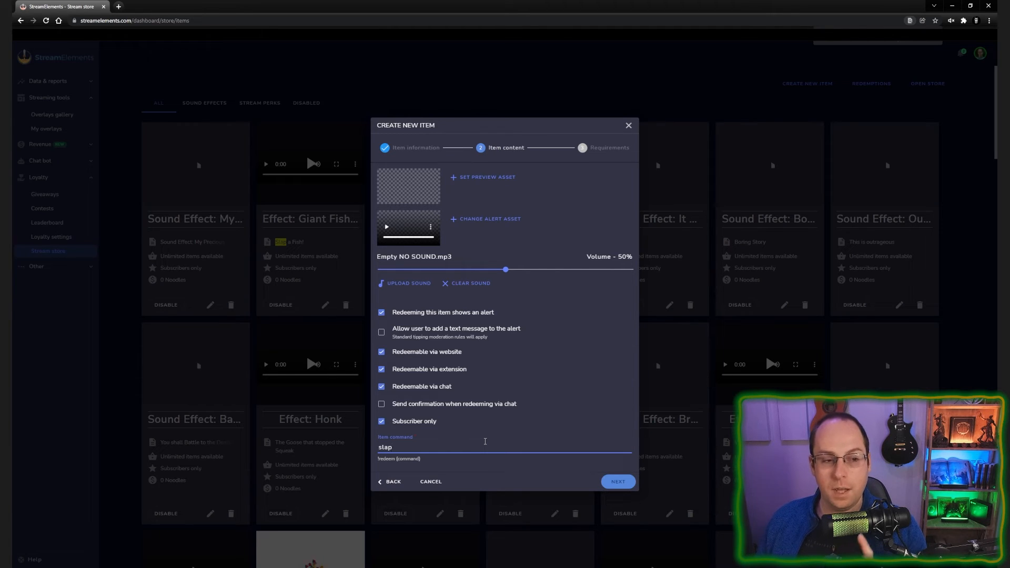
{"action": "left_click", "coordinate": [618, 482]}
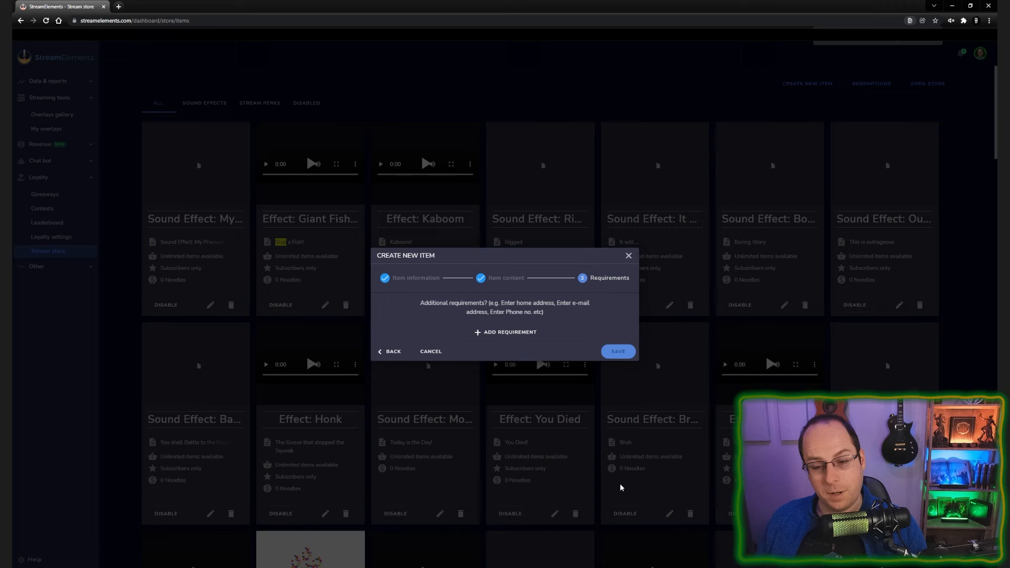
{"action": "mouse_move", "coordinate": [539, 325]}
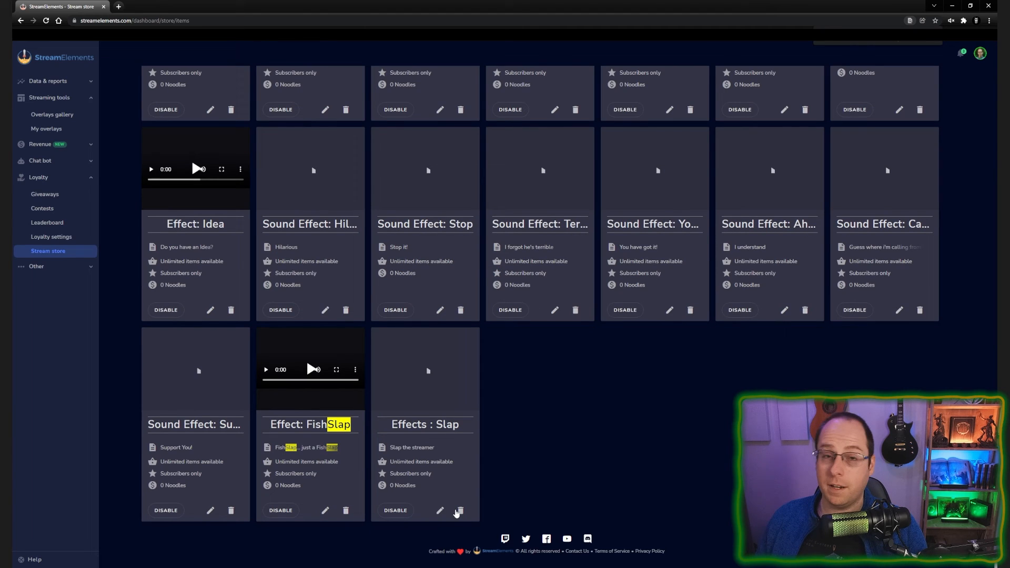
{"action": "mouse_move", "coordinate": [568, 493]}
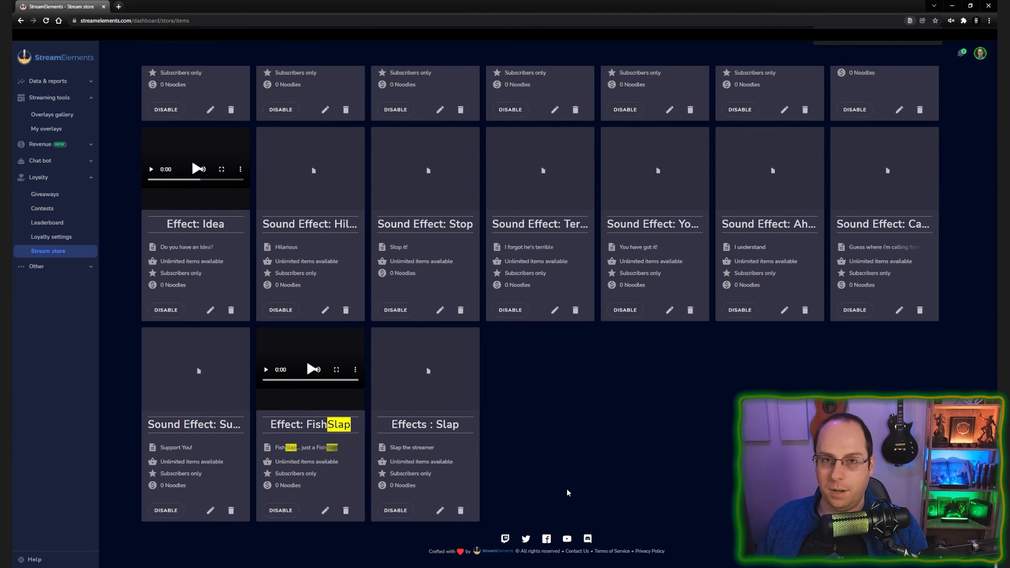
{"action": "mouse_move", "coordinate": [42, 165]}
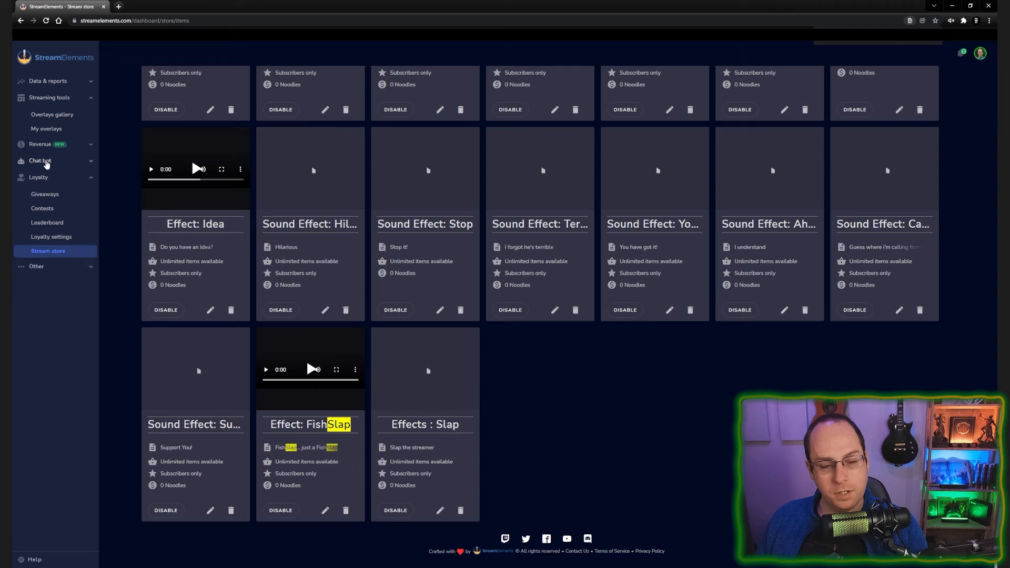
Filter the chat bot's custom commands by 'sla' and expand the !slap command
{"action": "left_click", "coordinate": [39, 161]}
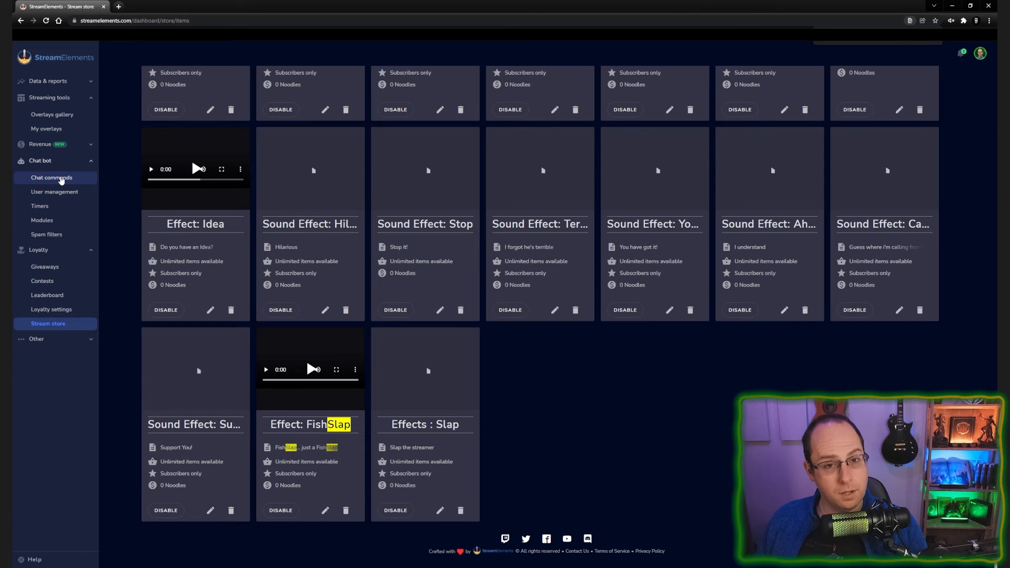
{"action": "left_click", "coordinate": [51, 177]}
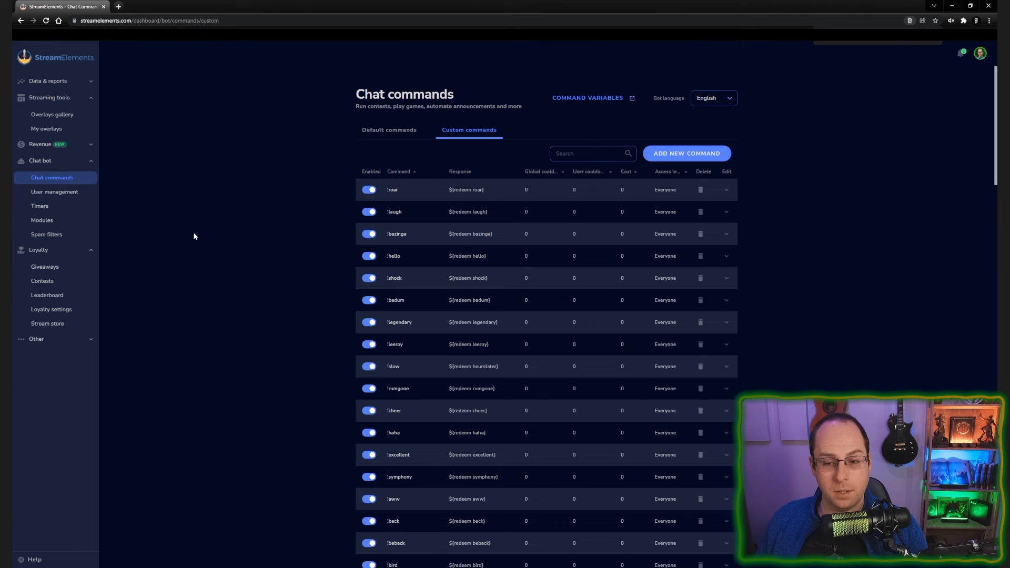
{"action": "mouse_move", "coordinate": [437, 124]}
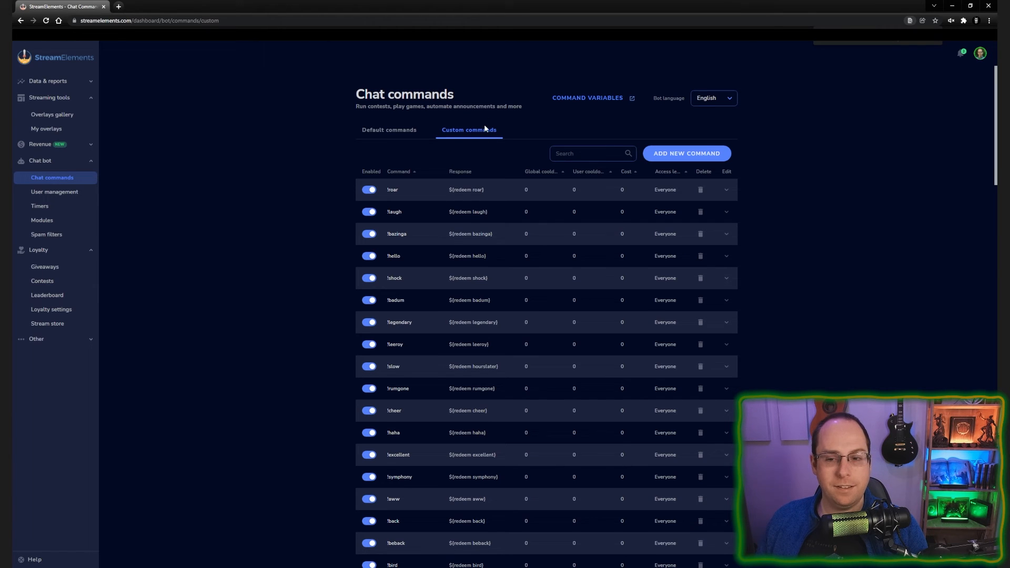
{"action": "type", "text": "slap"}
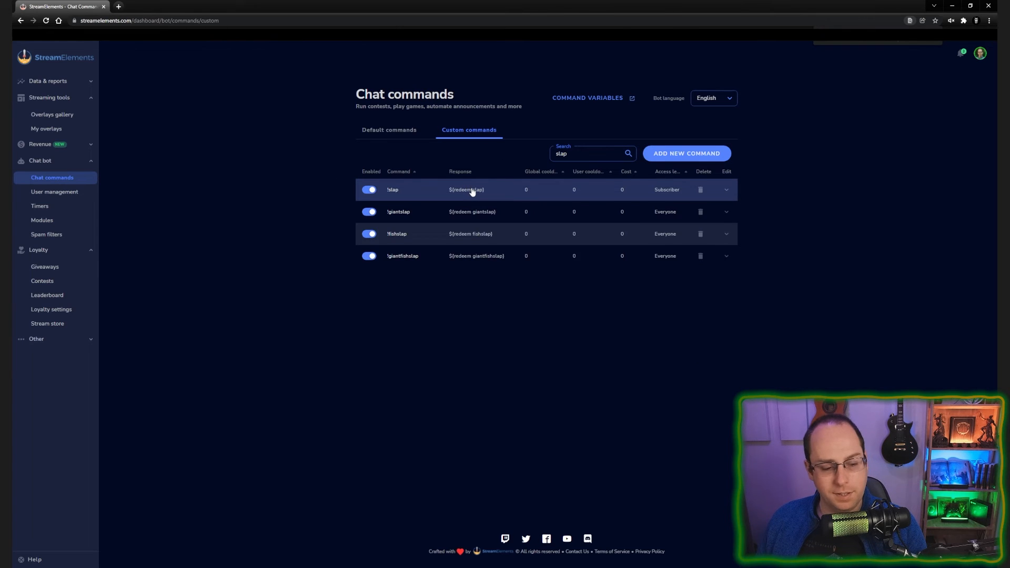
{"action": "left_click", "coordinate": [726, 189]}
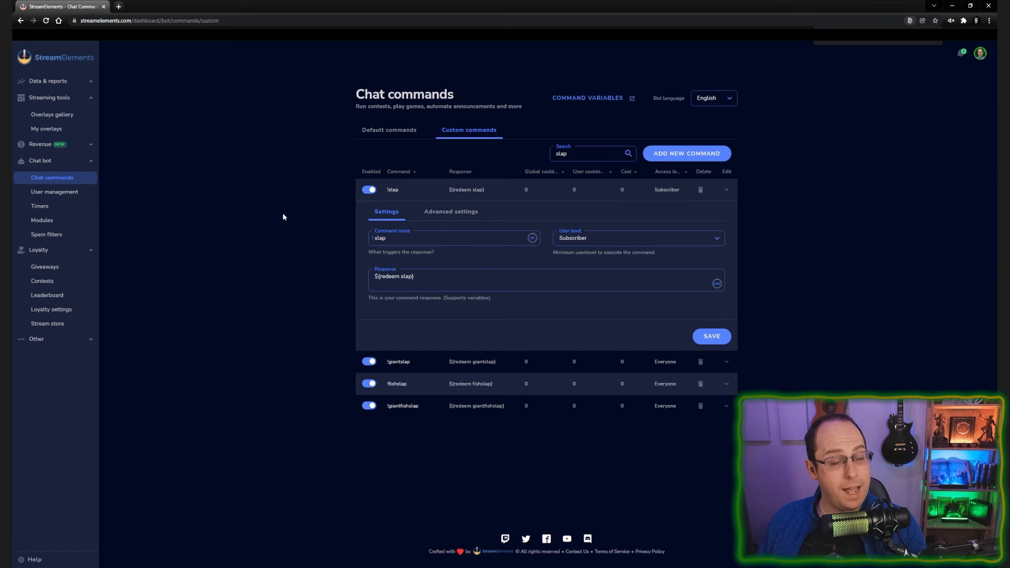
{"action": "mouse_move", "coordinate": [447, 154]}
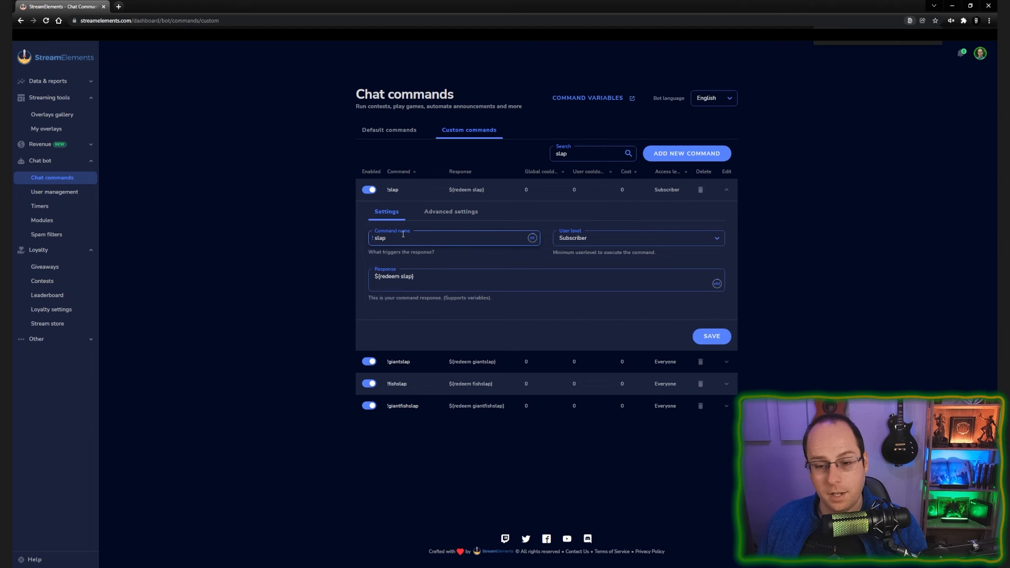
Check the !slap name, ${redeem slap} response and user levels, then view advanced settings
{"action": "double_click", "coordinate": [395, 276]}
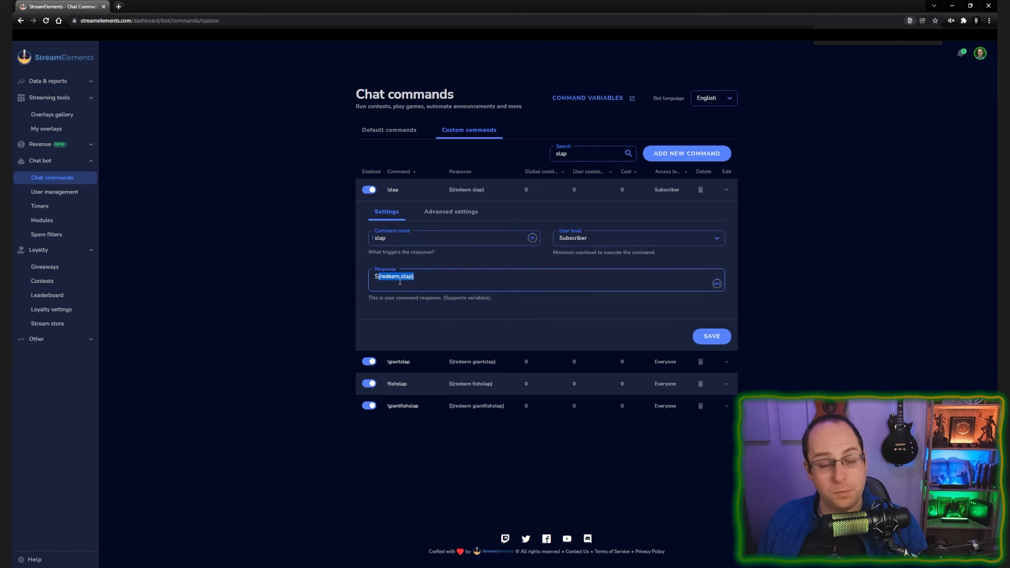
{"action": "left_click", "coordinate": [466, 288]}
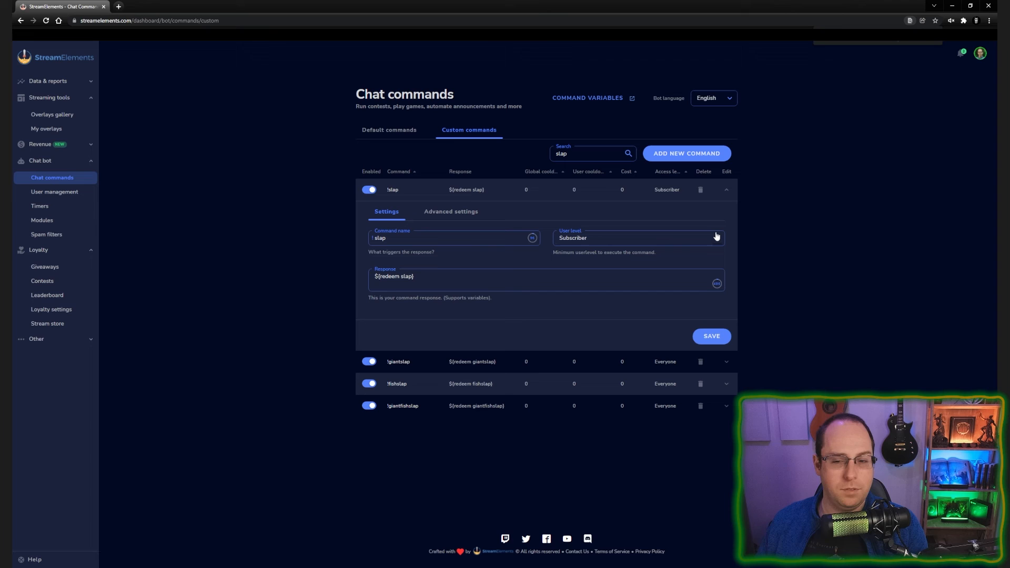
{"action": "left_click", "coordinate": [638, 238]}
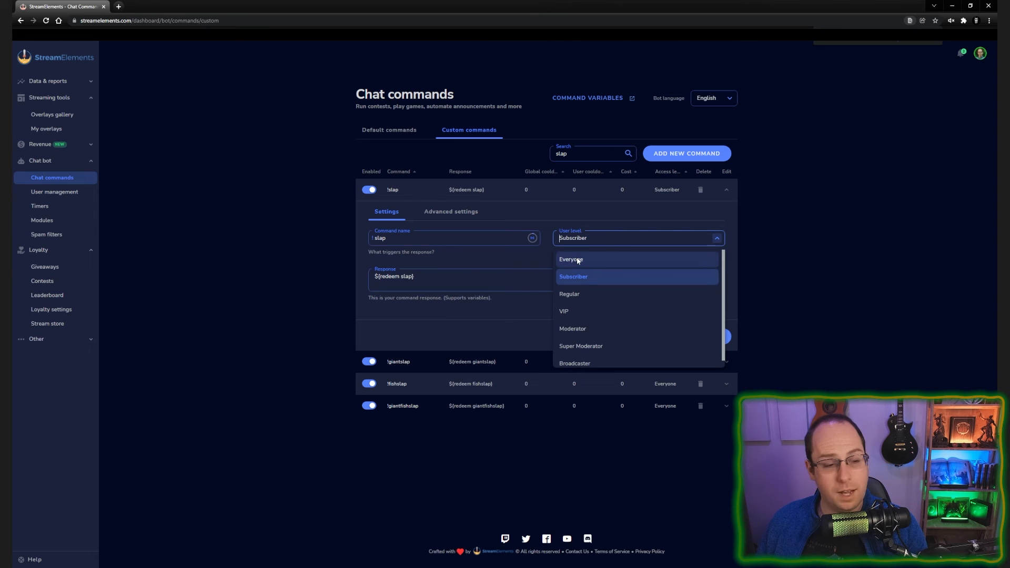
{"action": "left_click", "coordinate": [451, 212]}
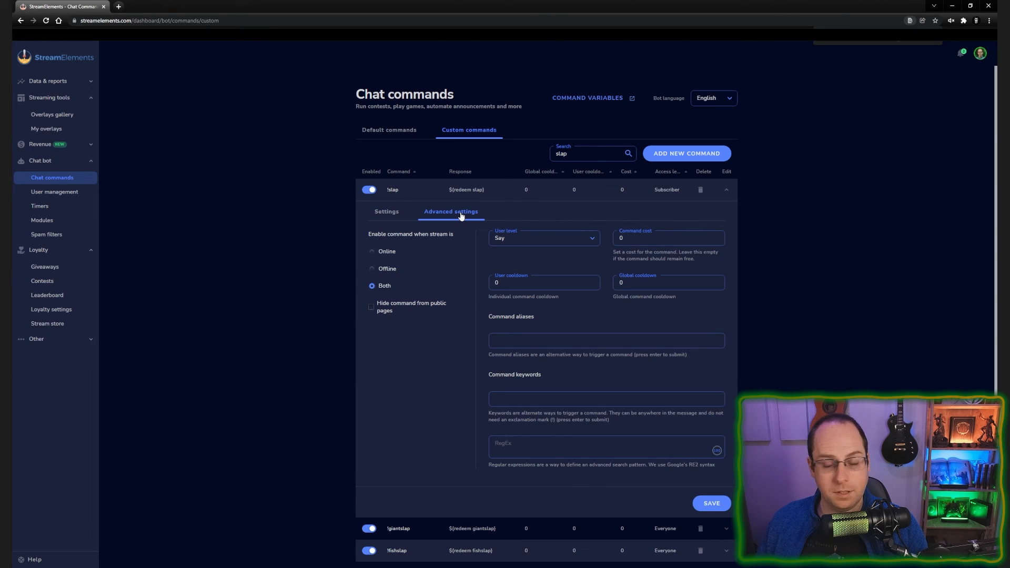
{"action": "mouse_move", "coordinate": [636, 262]}
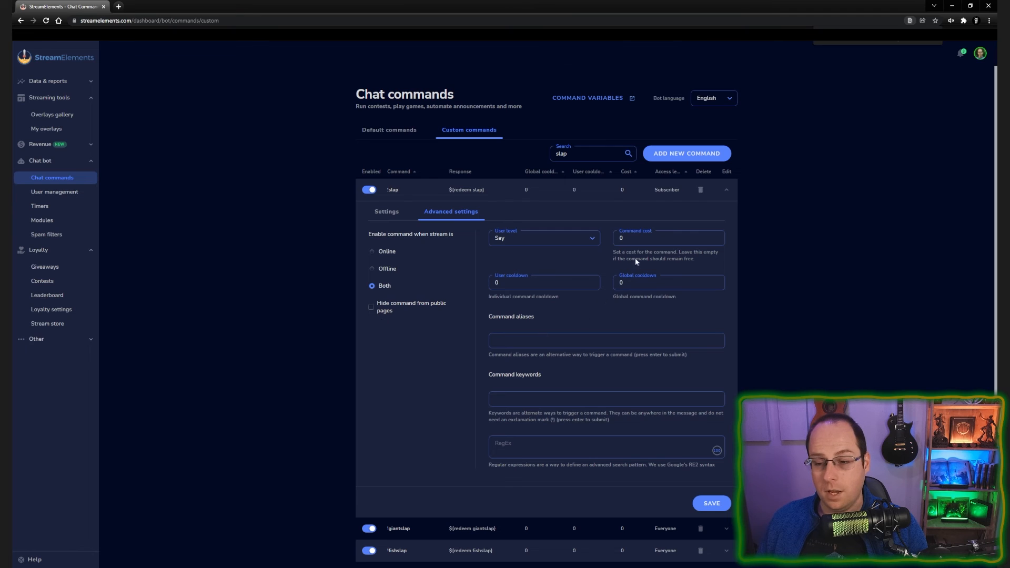
Keep the response mode as Say, add 'slap' as a command alias, and save
{"action": "left_click", "coordinate": [544, 238]}
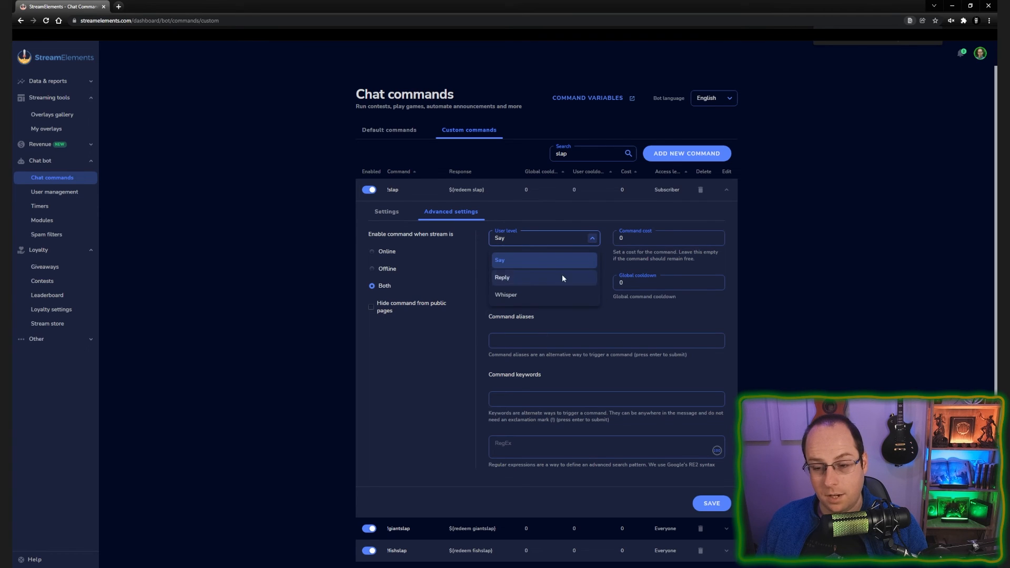
{"action": "left_click", "coordinate": [499, 260]}
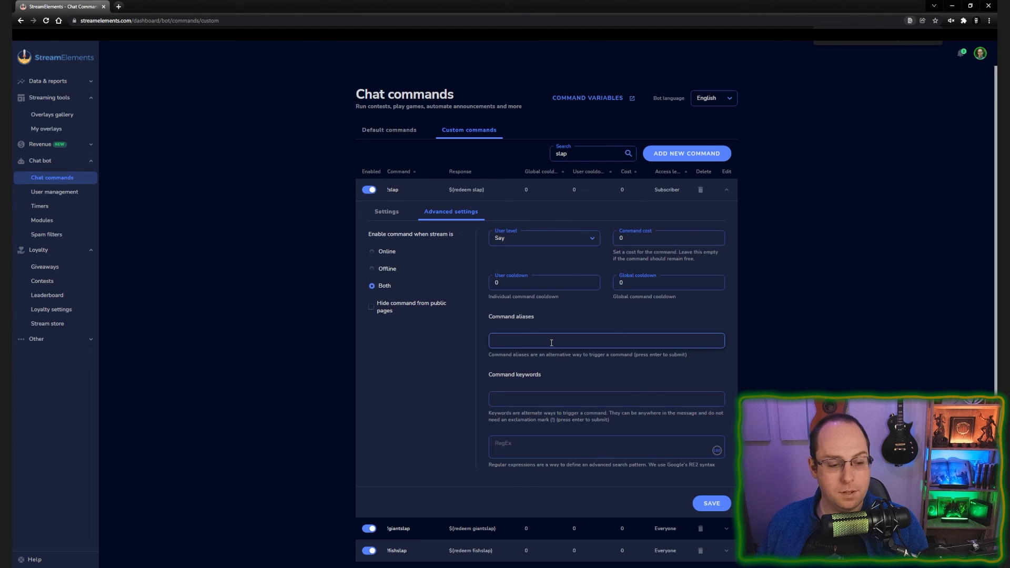
{"action": "type", "text": "slap"}
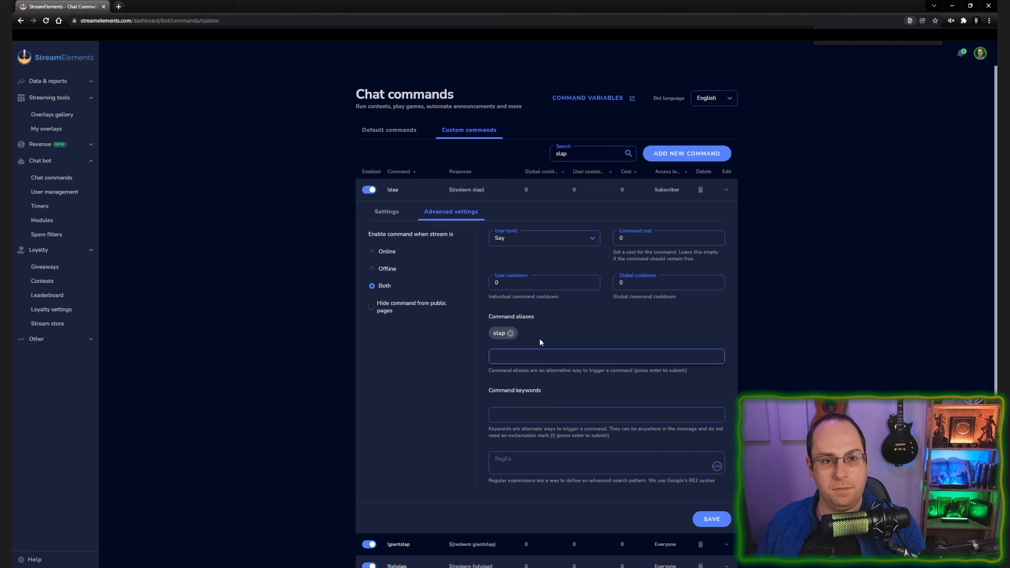
{"action": "left_click", "coordinate": [606, 356]}
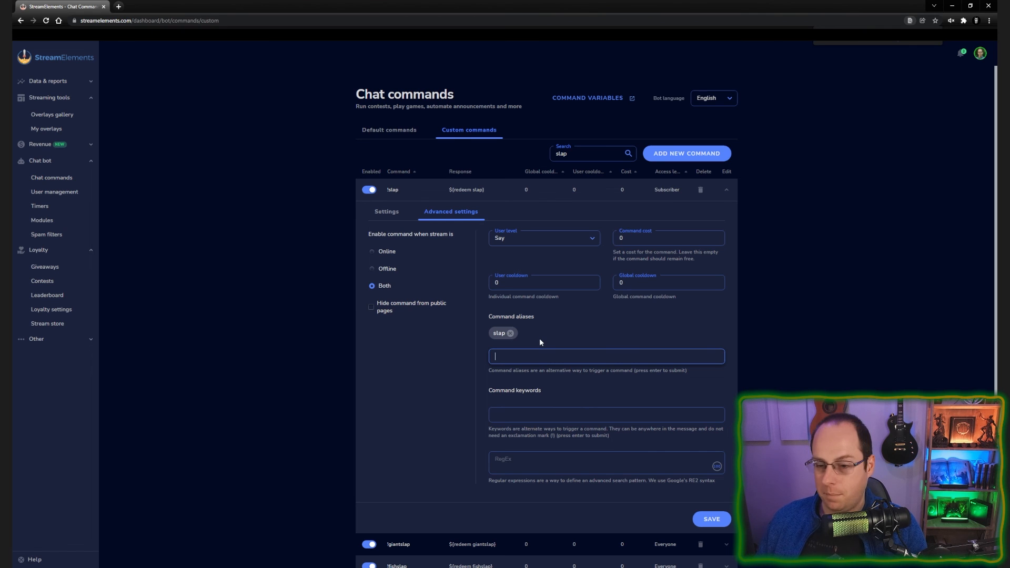
{"action": "mouse_move", "coordinate": [717, 522]}
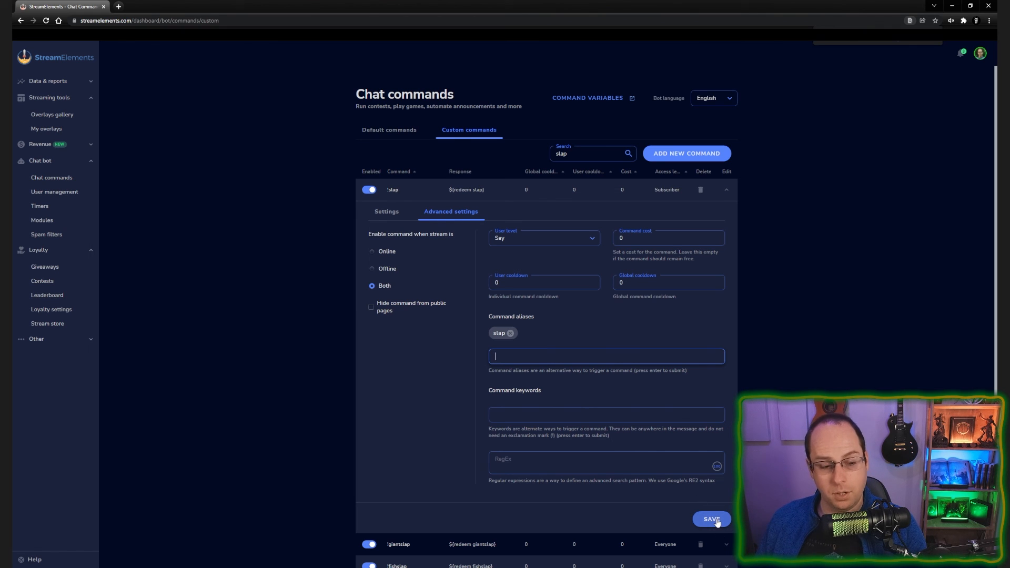